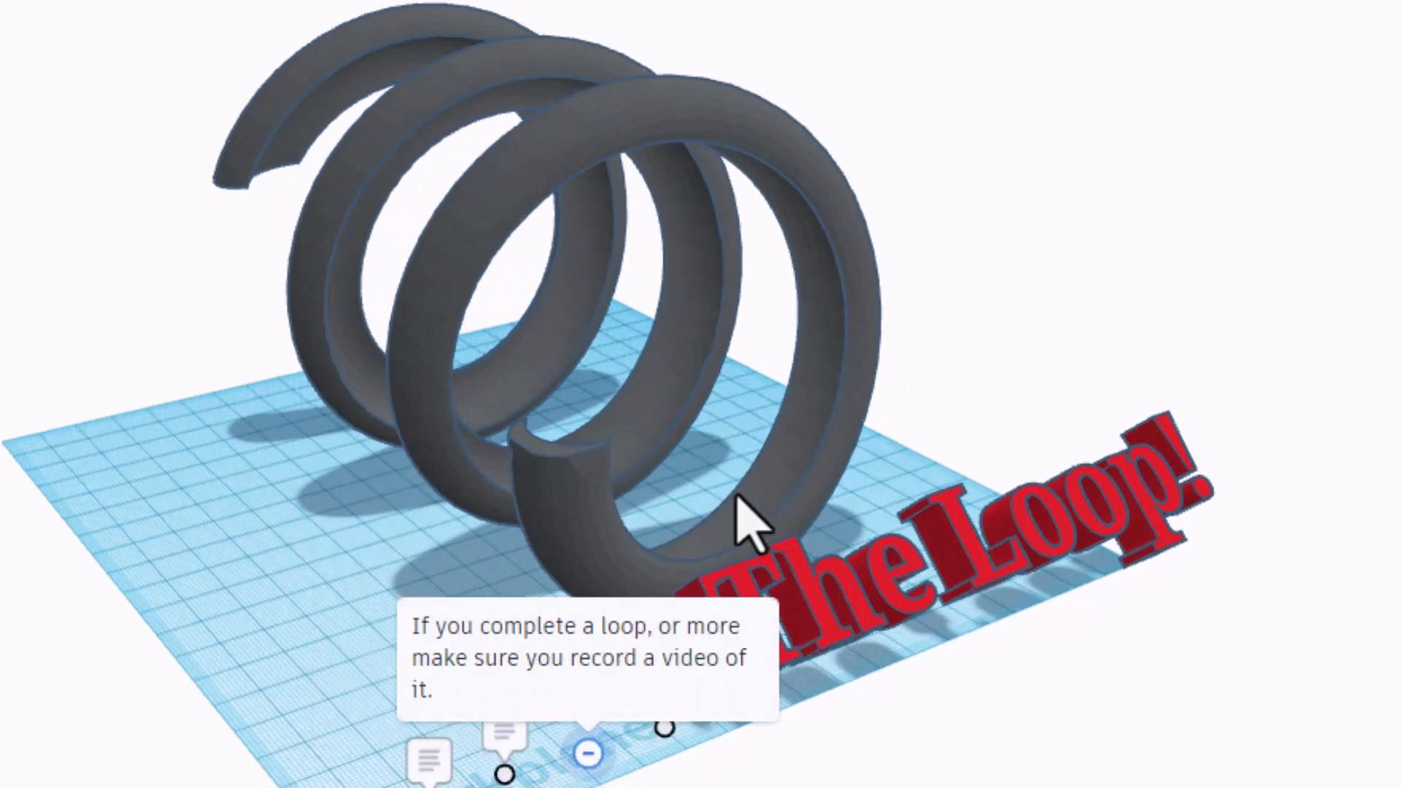
{"action": "mouse_move", "coordinate": [562, 124]}
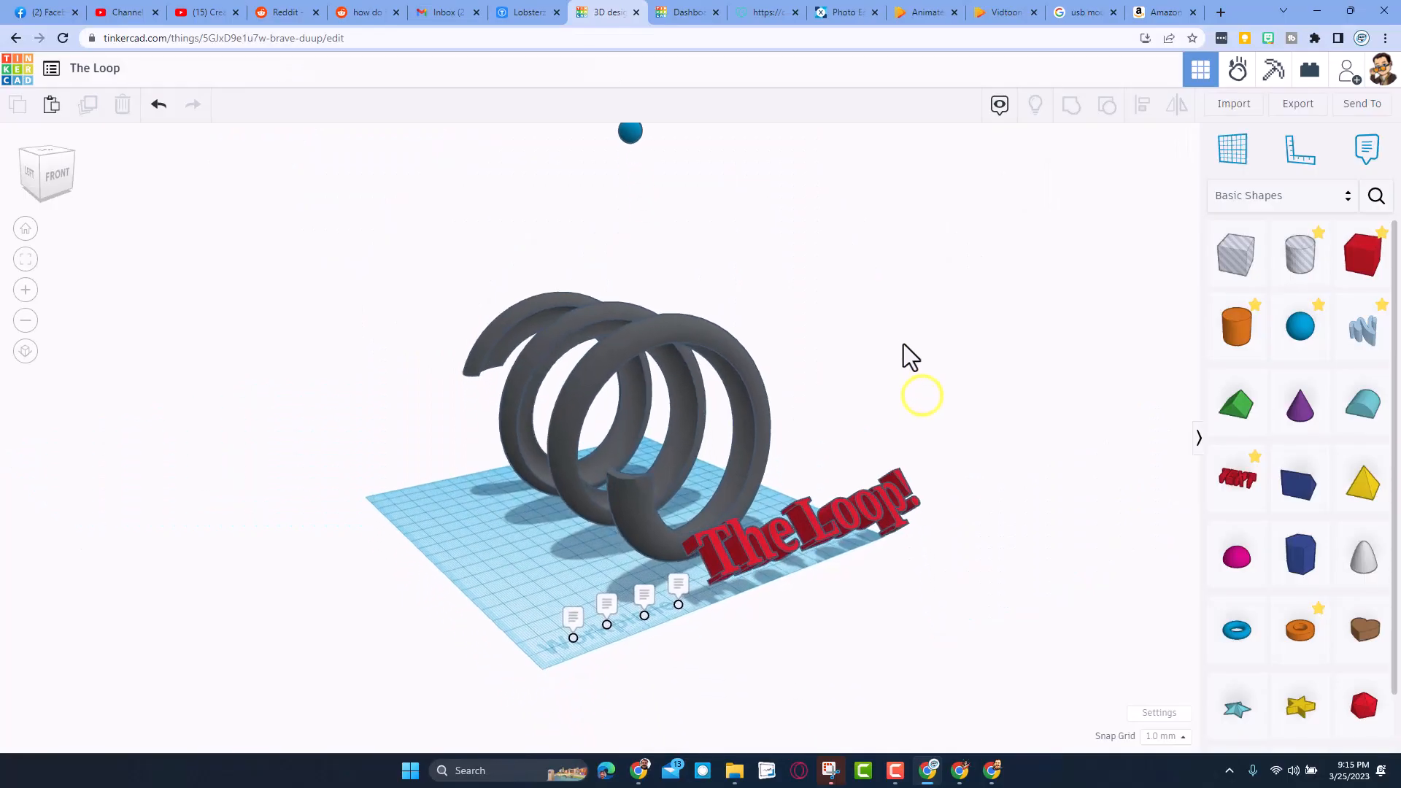
- Enter Sim Lab and make the spiral track and 'The Loop!' title text static
{"action": "left_click_drag", "start_coordinate": [910, 353], "coordinate": [629, 362]}
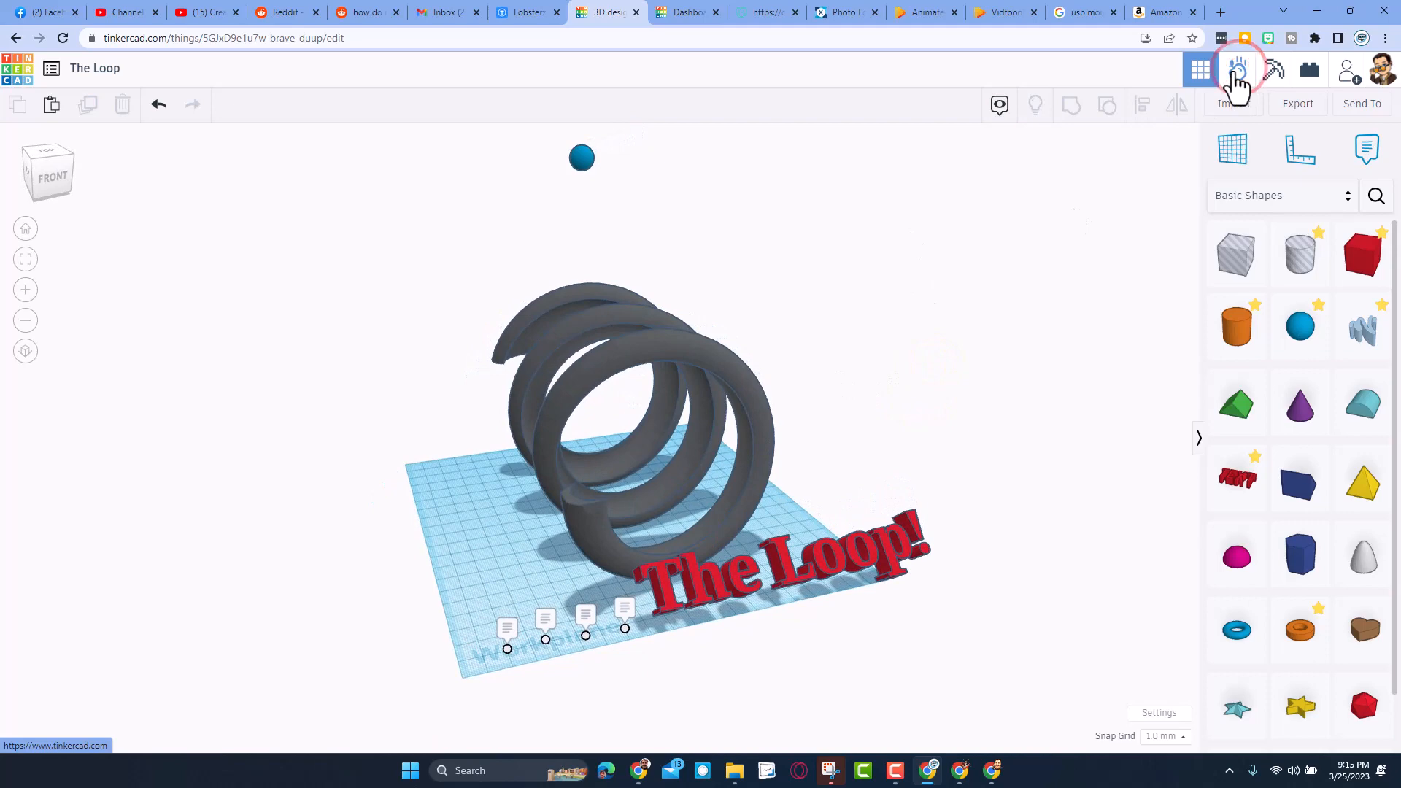
{"action": "left_click", "coordinate": [1237, 71]}
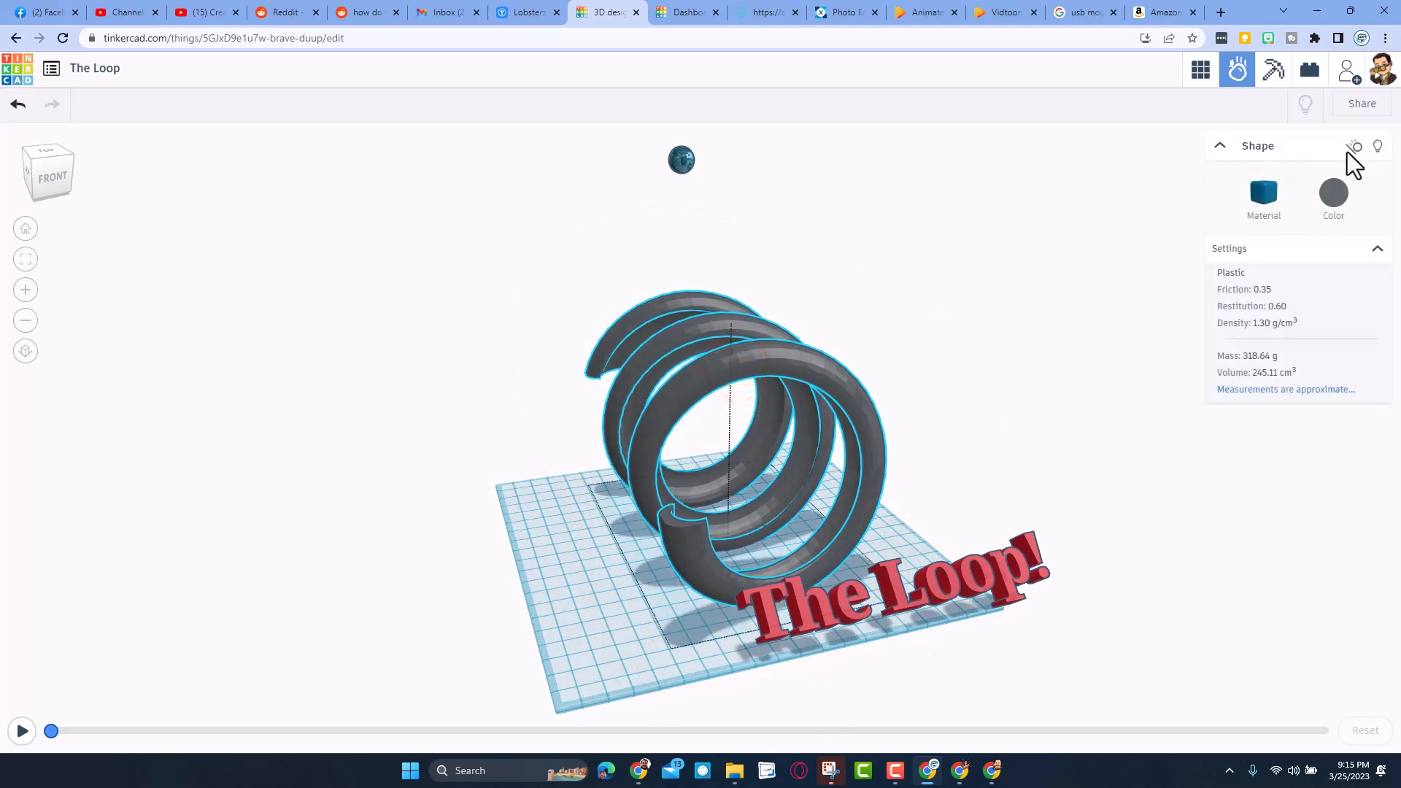
{"action": "left_click", "coordinate": [1353, 151]}
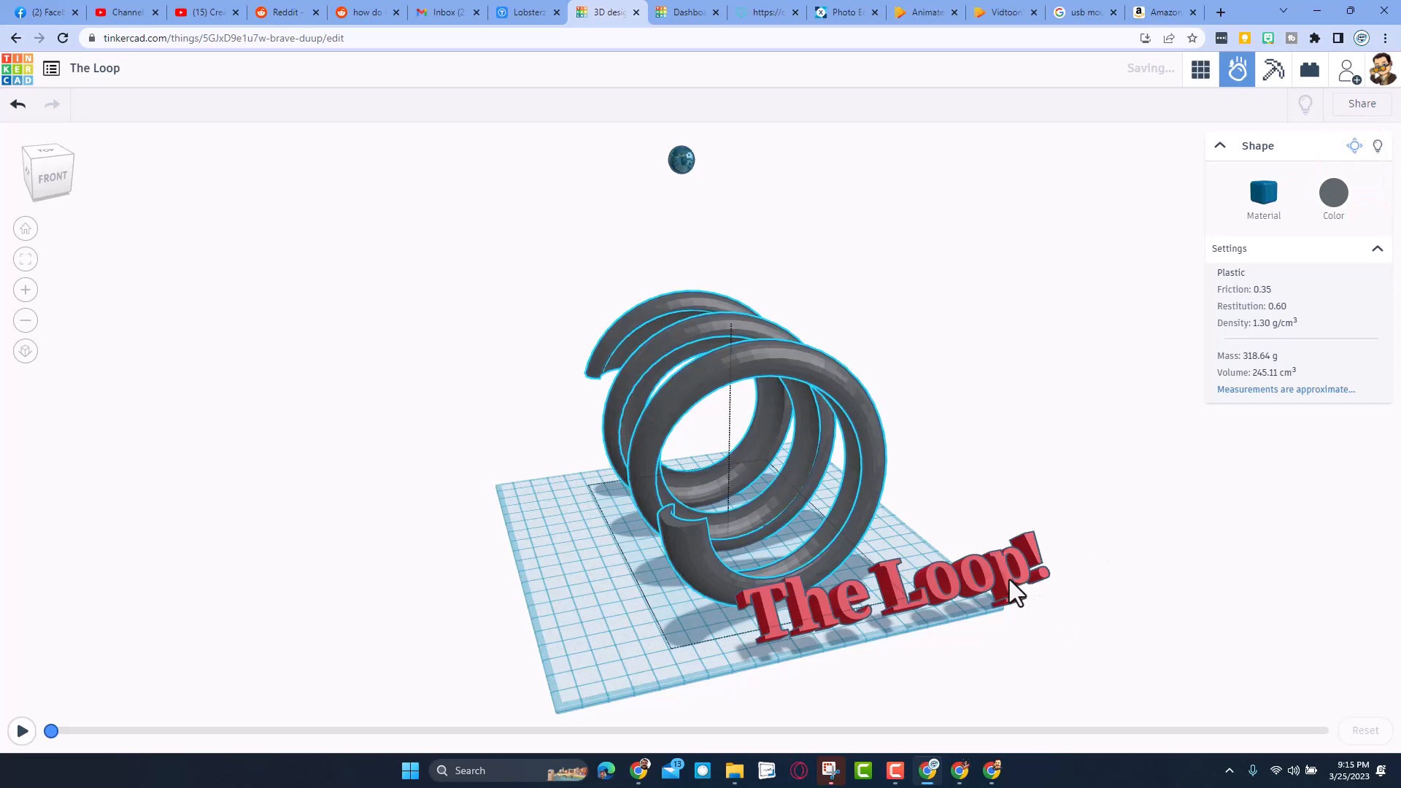
{"action": "left_click", "coordinate": [884, 589]}
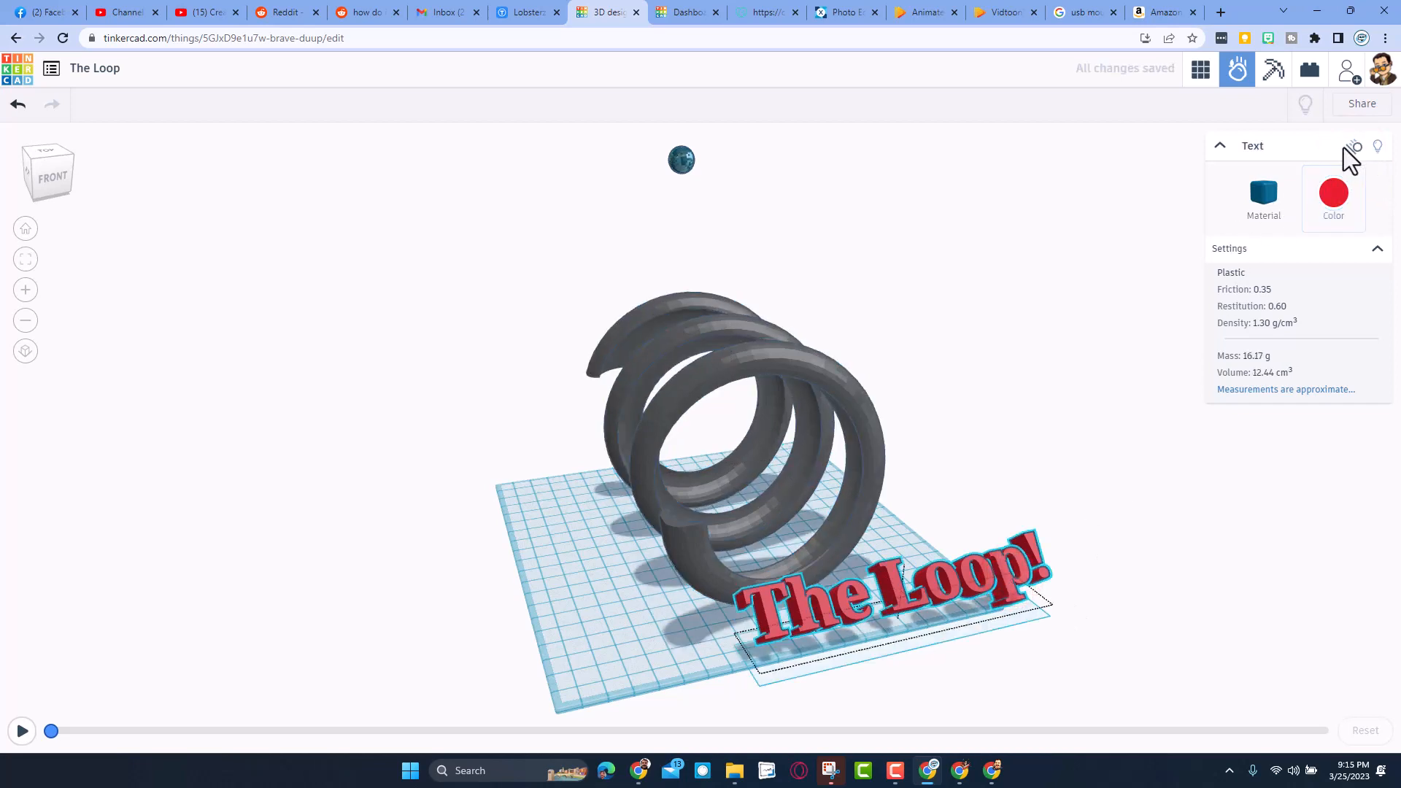
{"action": "left_click", "coordinate": [1353, 146]}
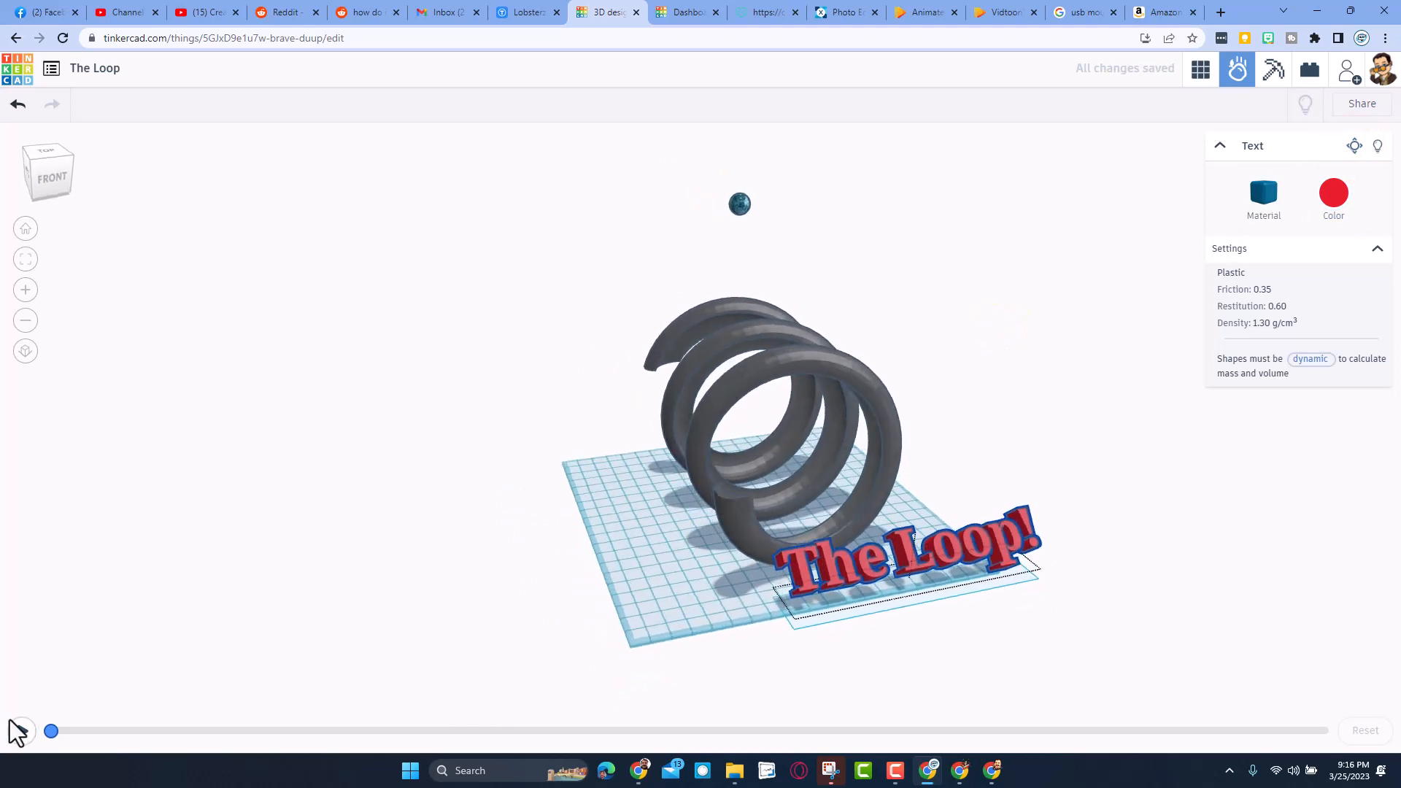
{"action": "left_click", "coordinate": [19, 731]}
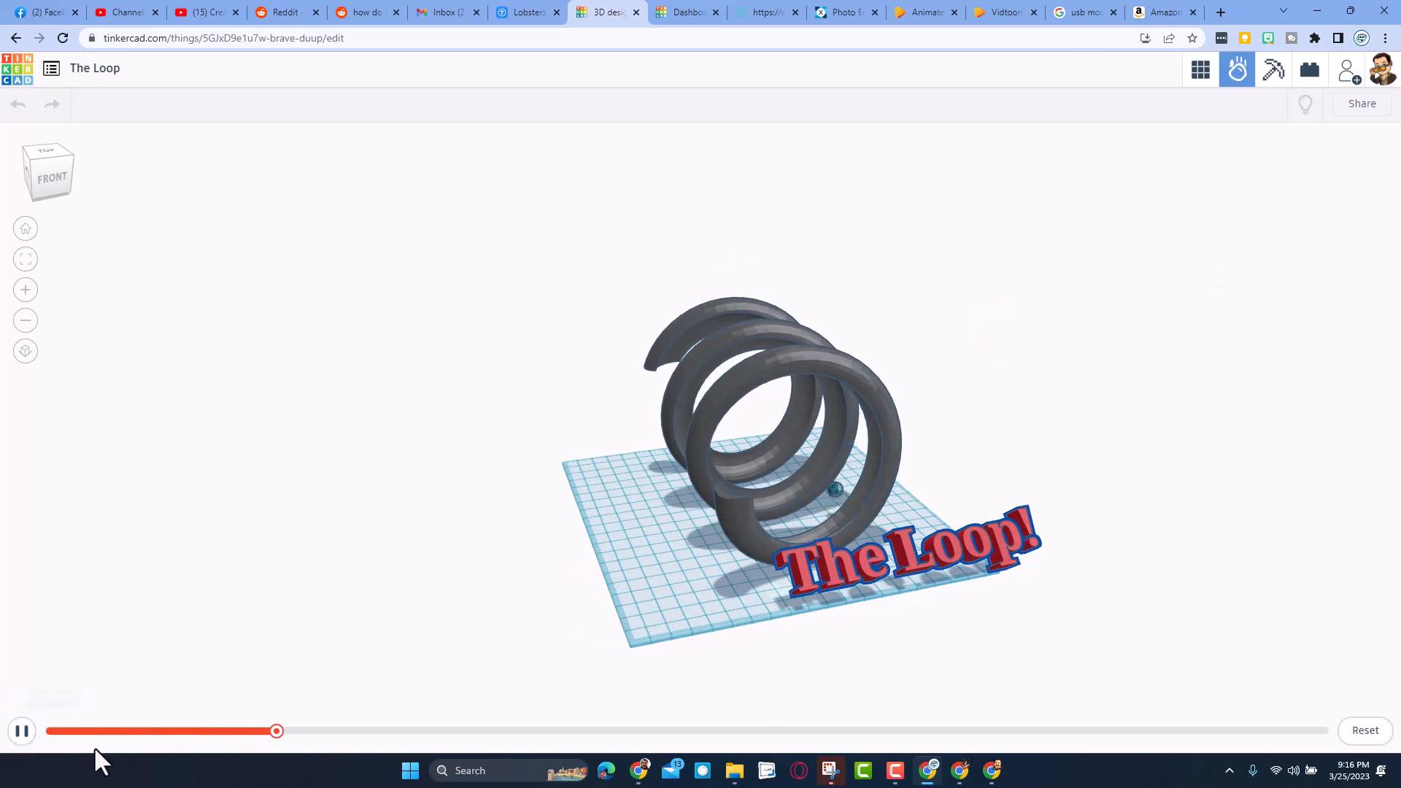
{"action": "left_click", "coordinate": [907, 550]}
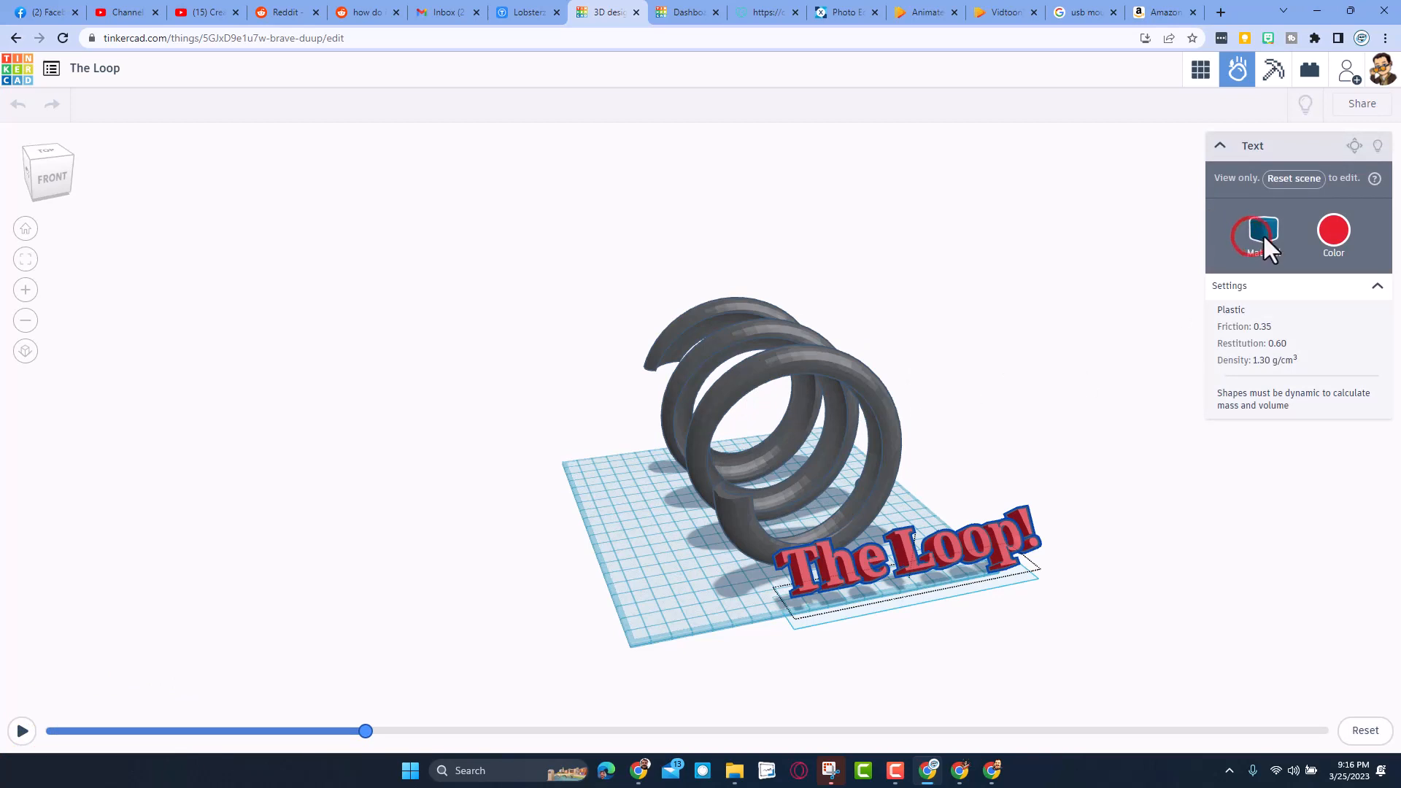
{"action": "mouse_move", "coordinate": [543, 662]}
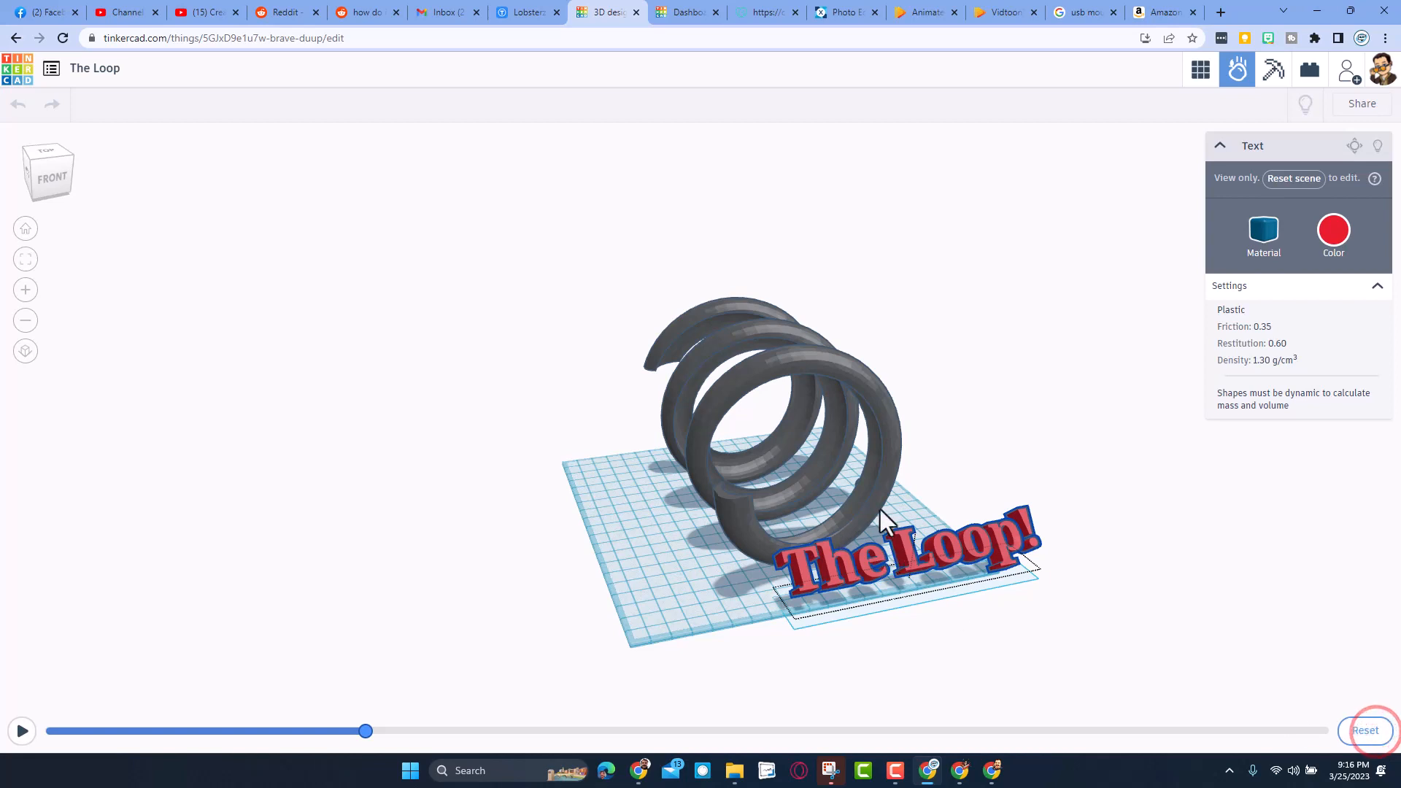
{"action": "left_click", "coordinate": [1364, 730]}
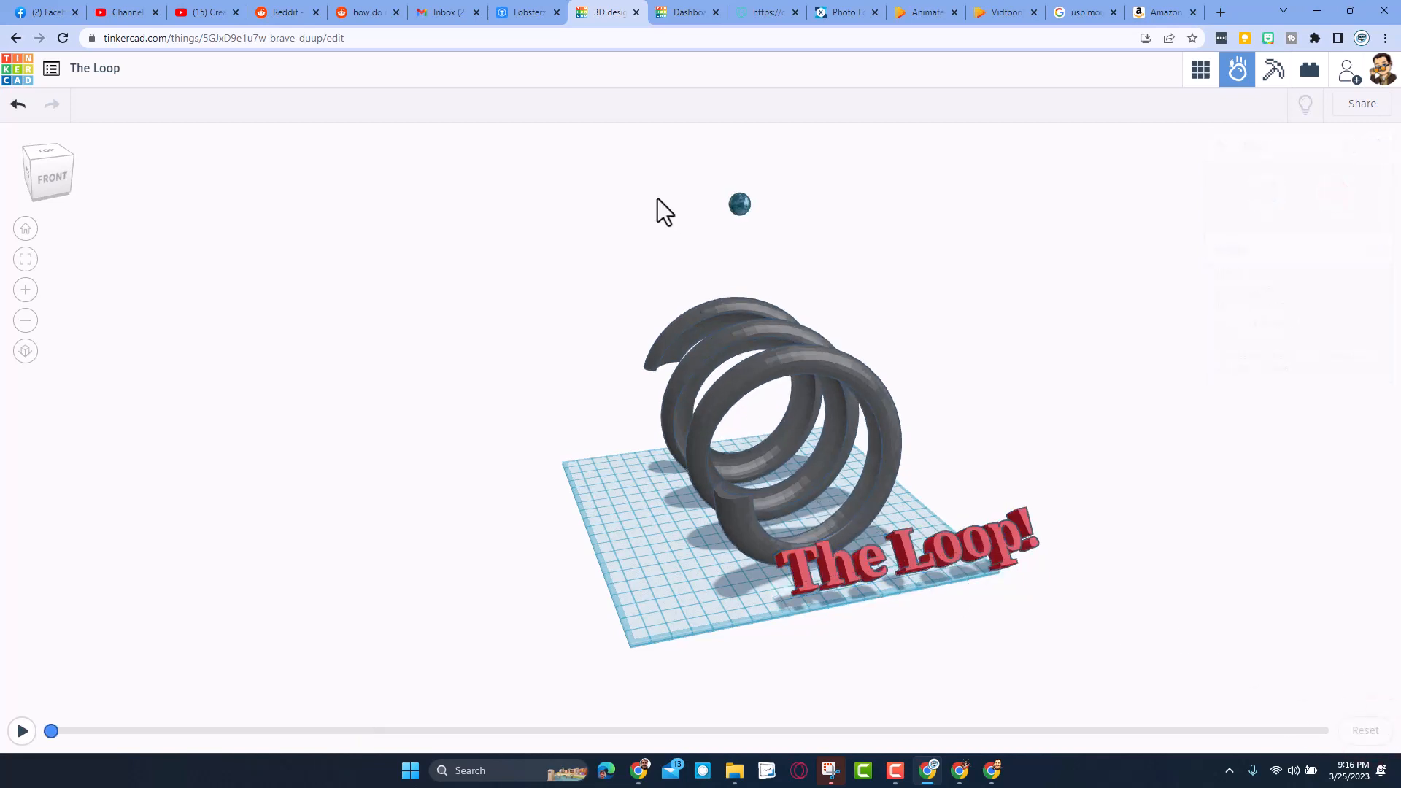
{"action": "left_click", "coordinate": [740, 203]}
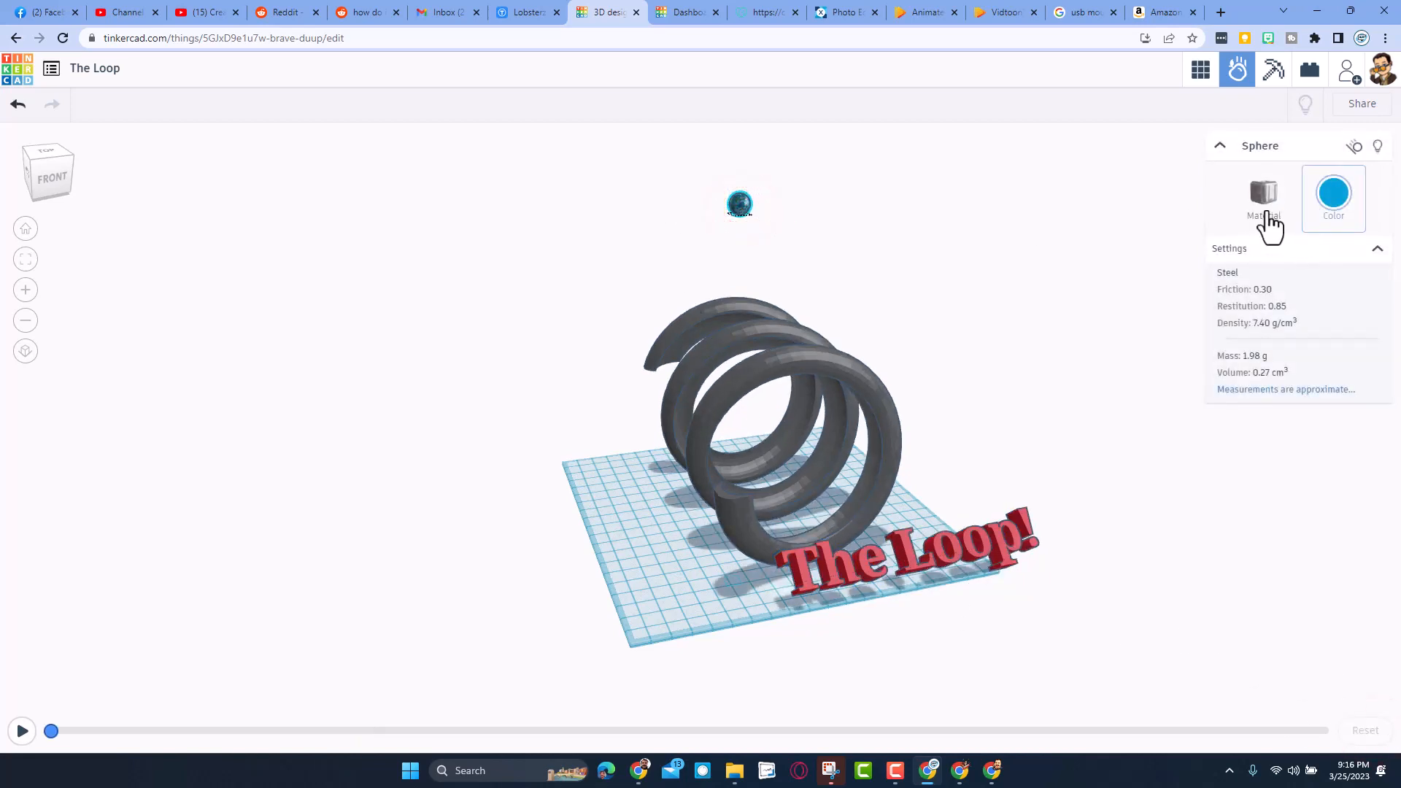
{"action": "left_click", "coordinate": [1263, 196]}
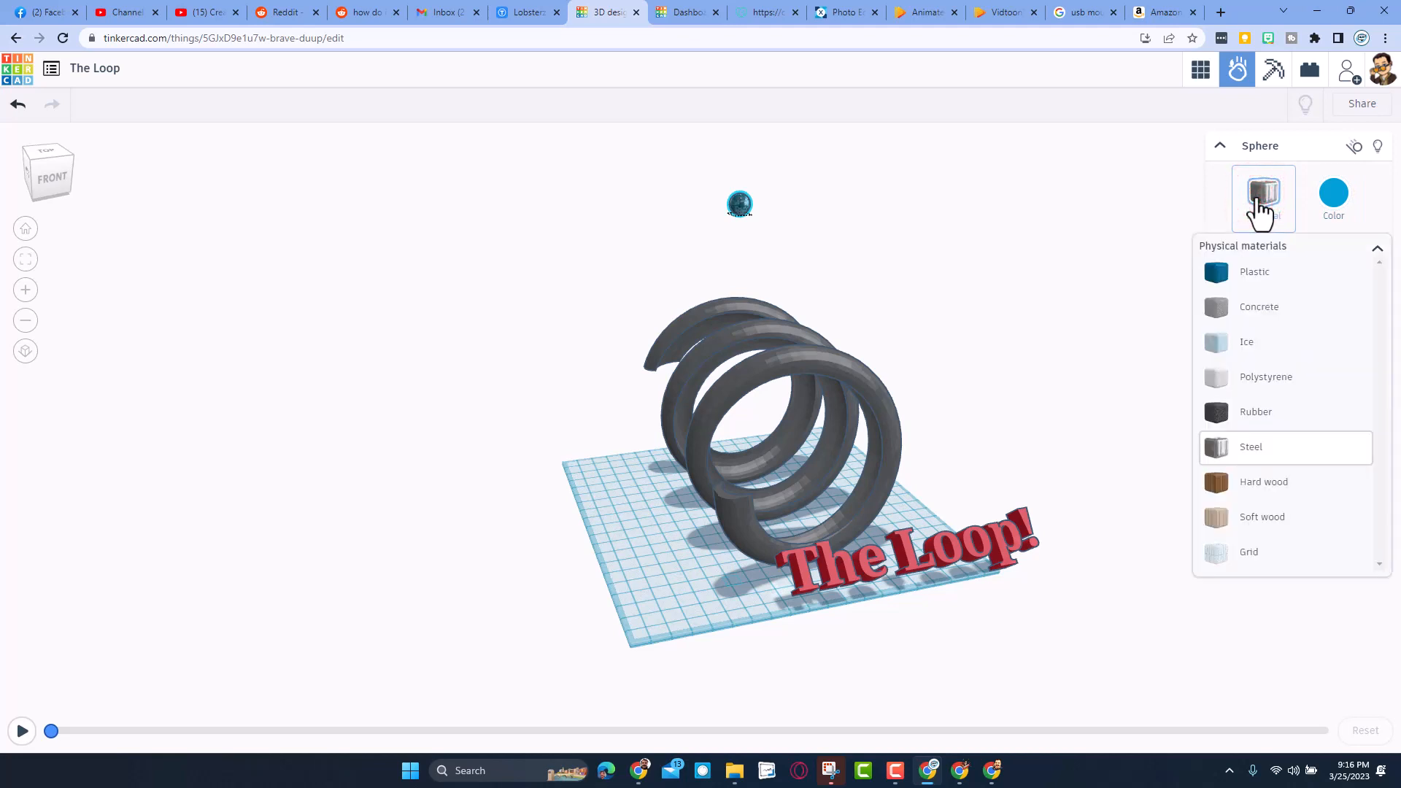
{"action": "left_click", "coordinate": [1255, 411]}
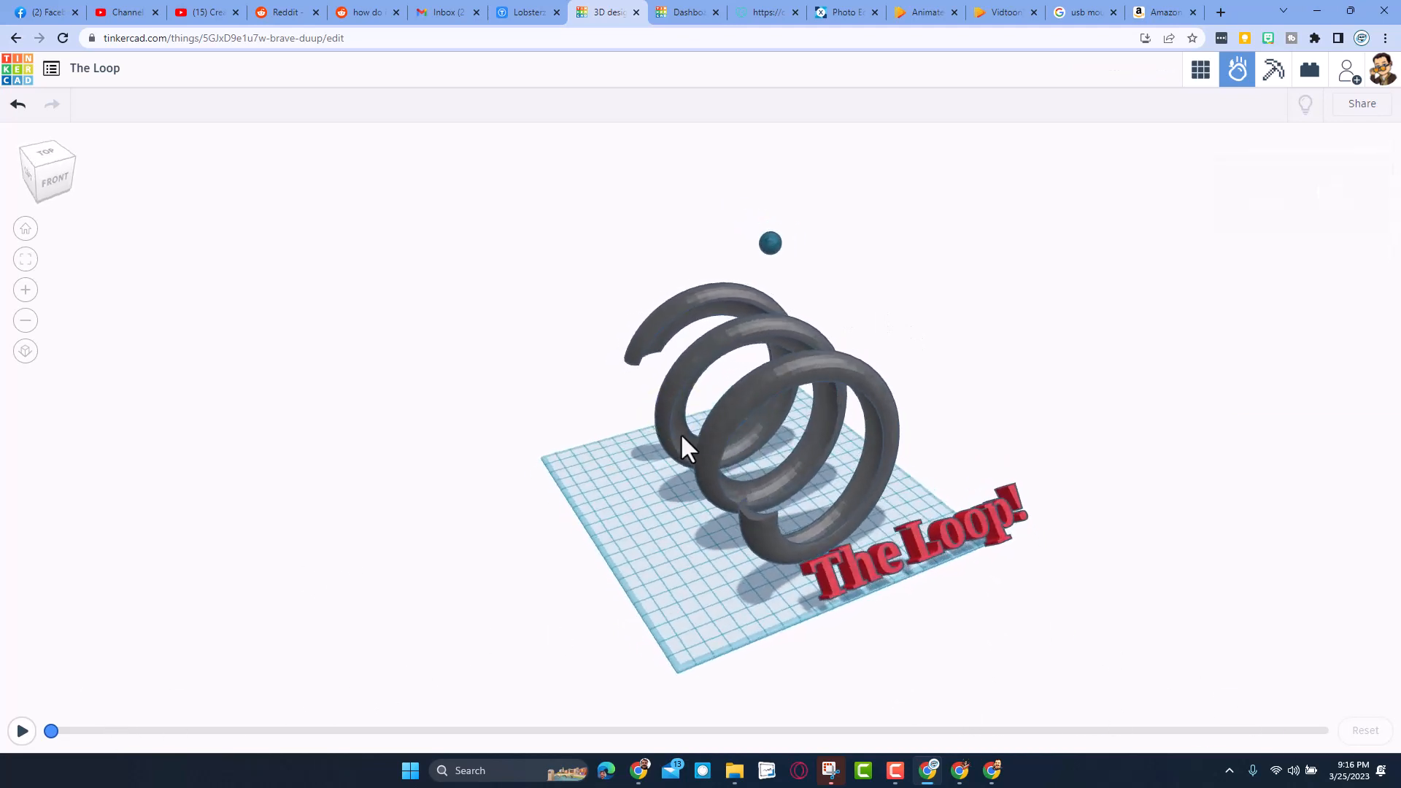
{"action": "left_click_drag", "start_coordinate": [689, 446], "coordinate": [804, 518]}
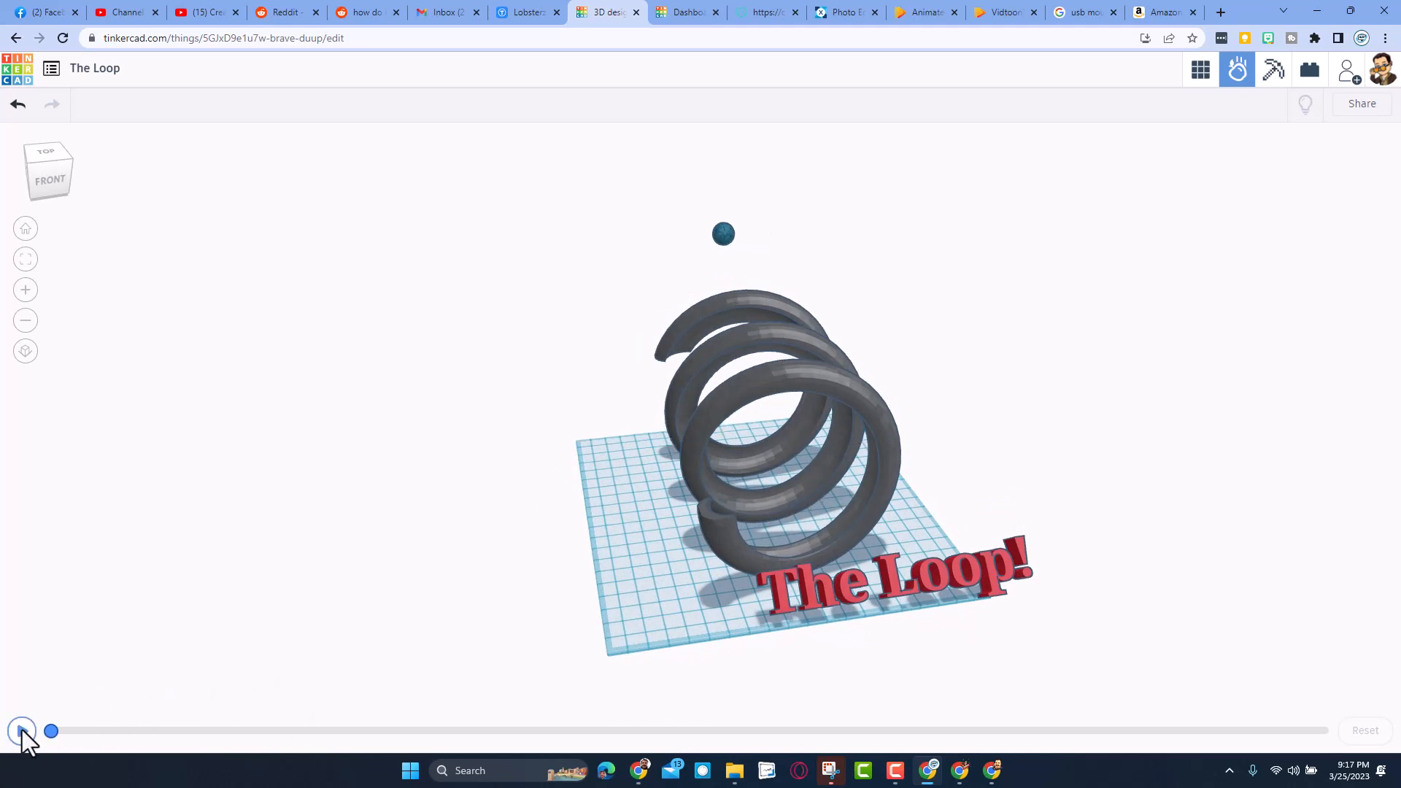
- Replay the Sim Lab run and pause it once the ball leaves its spot above the spiral
{"action": "left_click", "coordinate": [21, 732]}
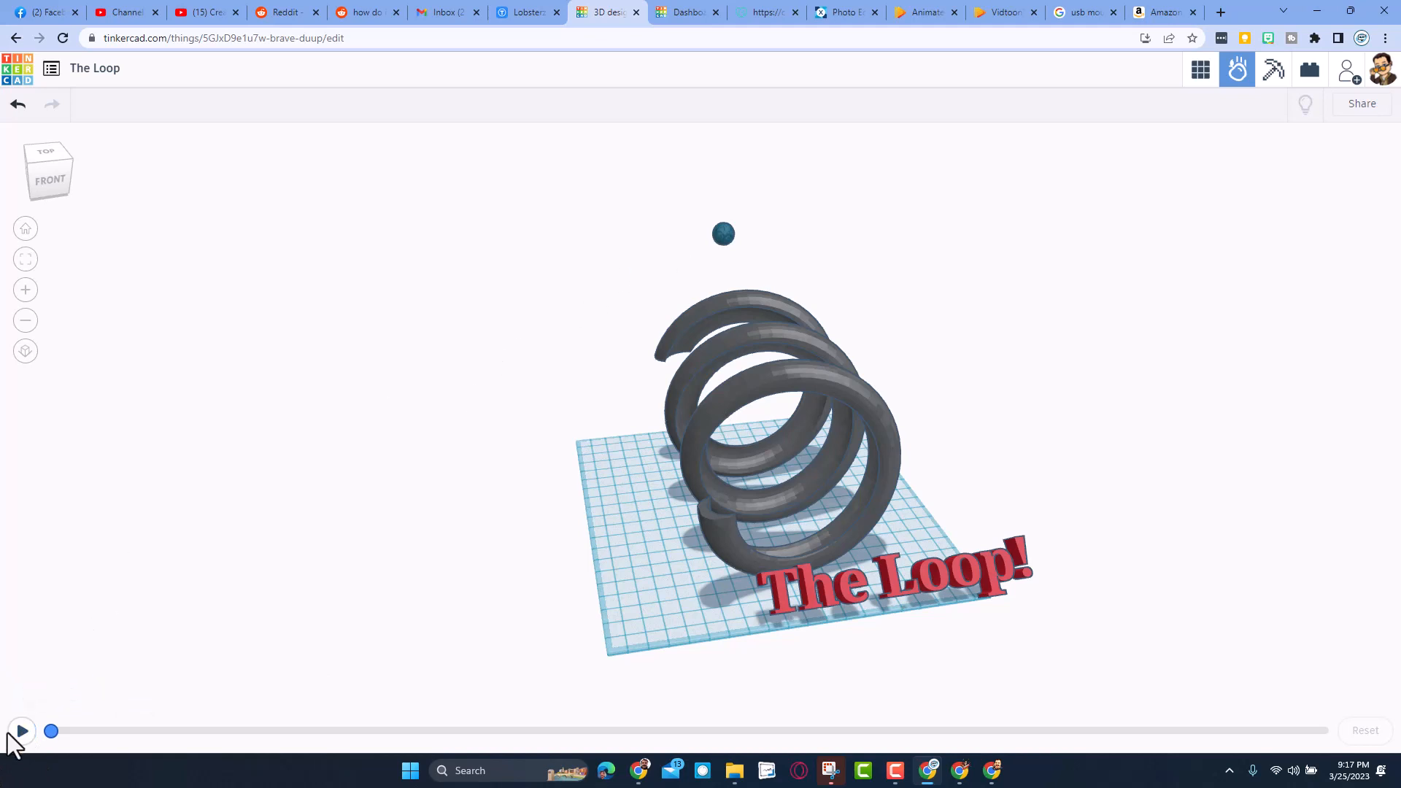
{"action": "mouse_move", "coordinate": [22, 732]}
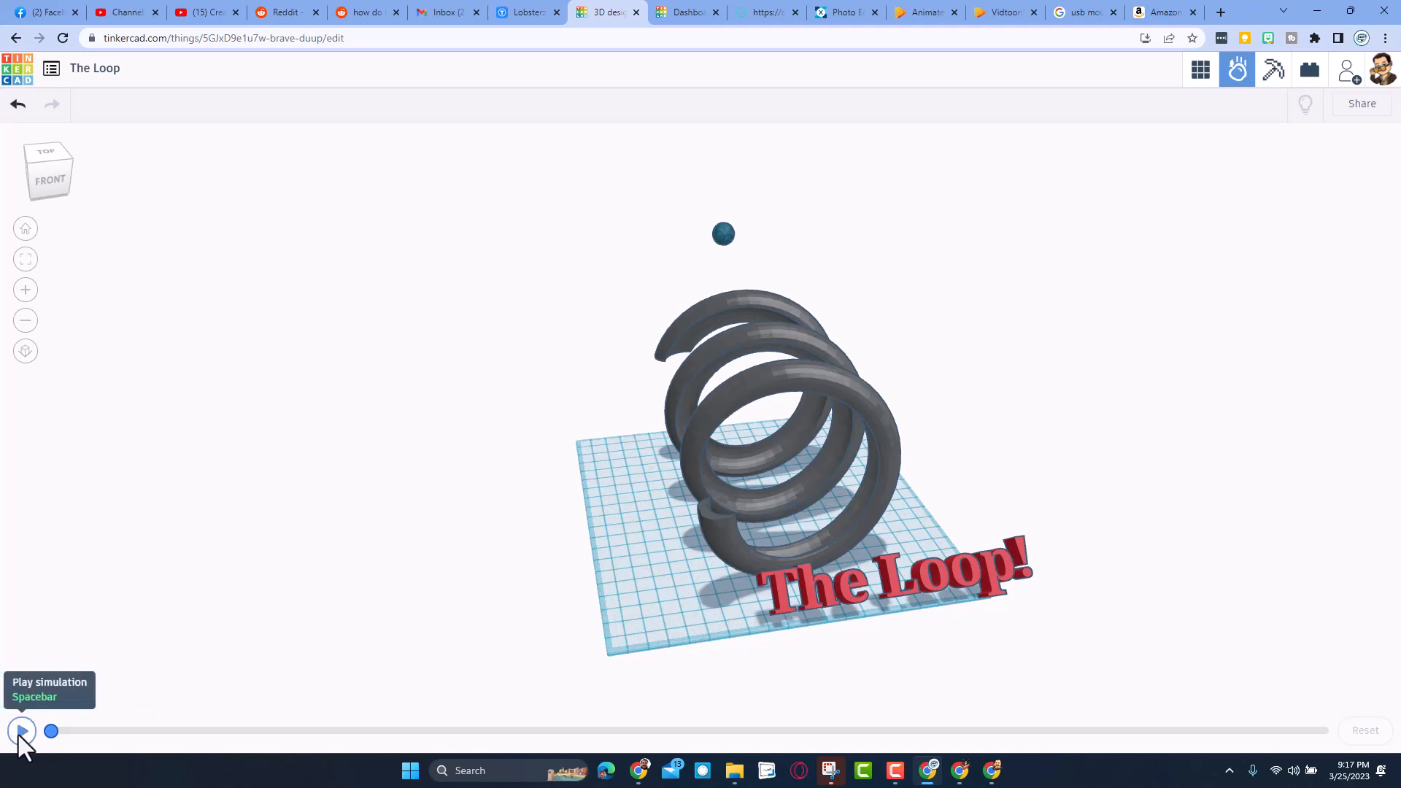
{"action": "mouse_move", "coordinate": [645, 478]}
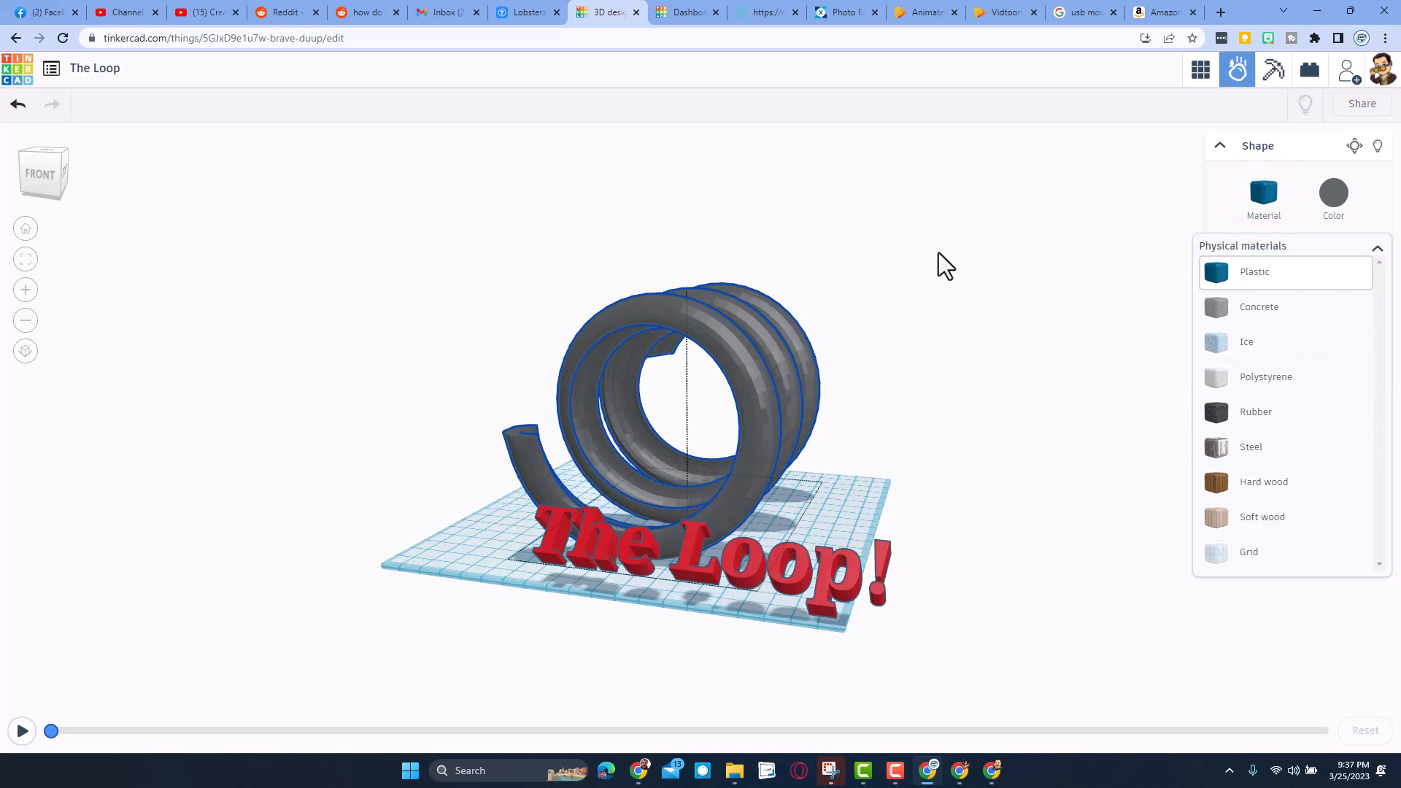
{"action": "left_click", "coordinate": [21, 732]}
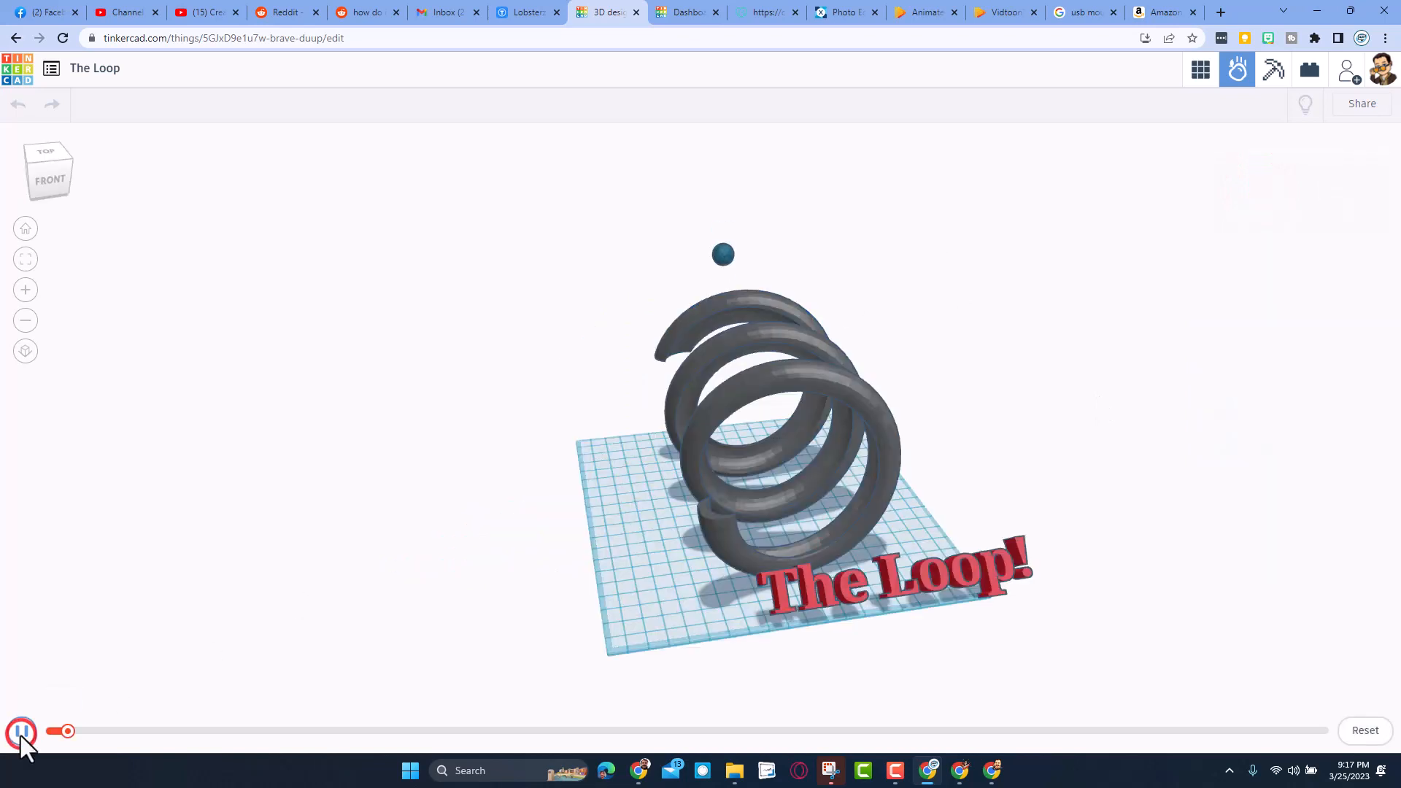
{"action": "left_click", "coordinate": [22, 731]}
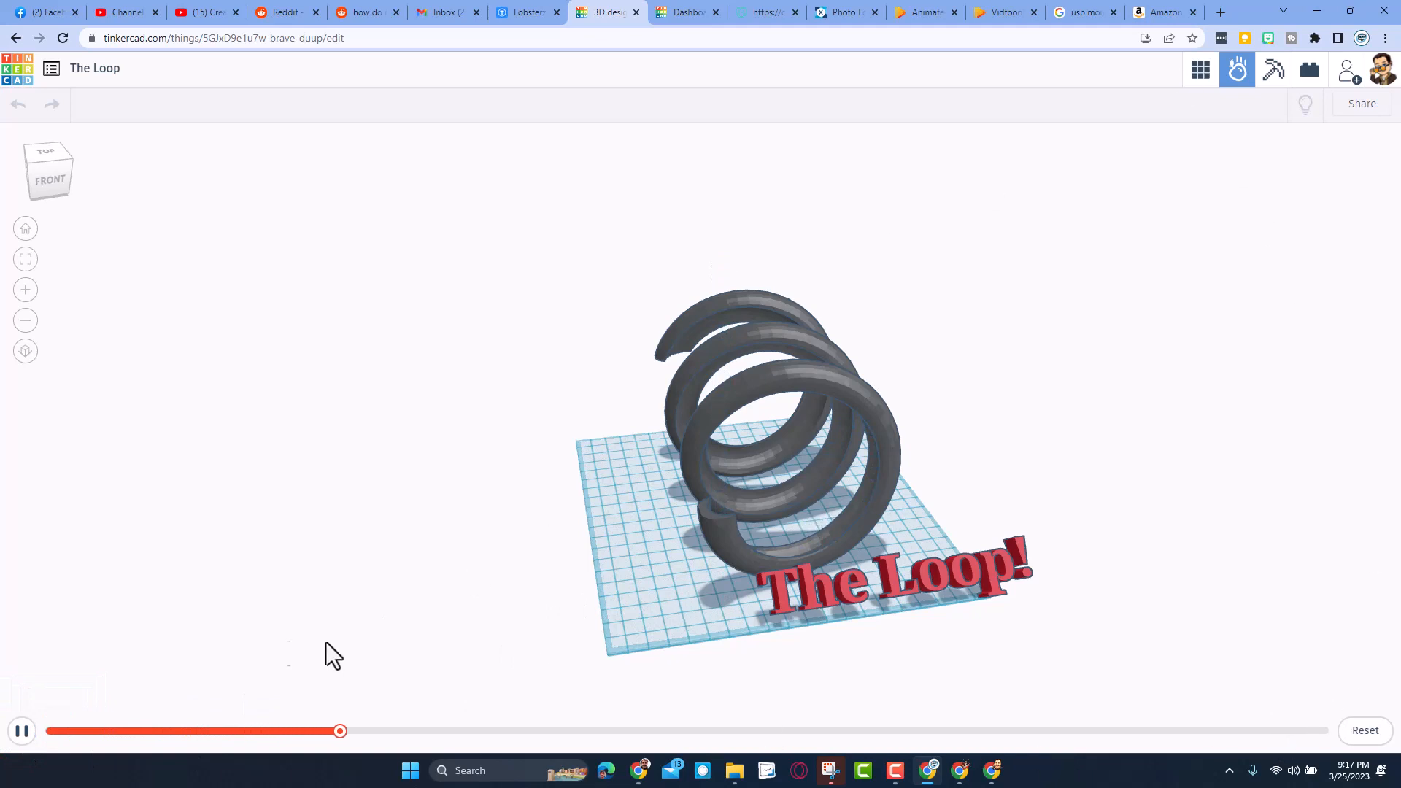
{"action": "left_click", "coordinate": [21, 732]}
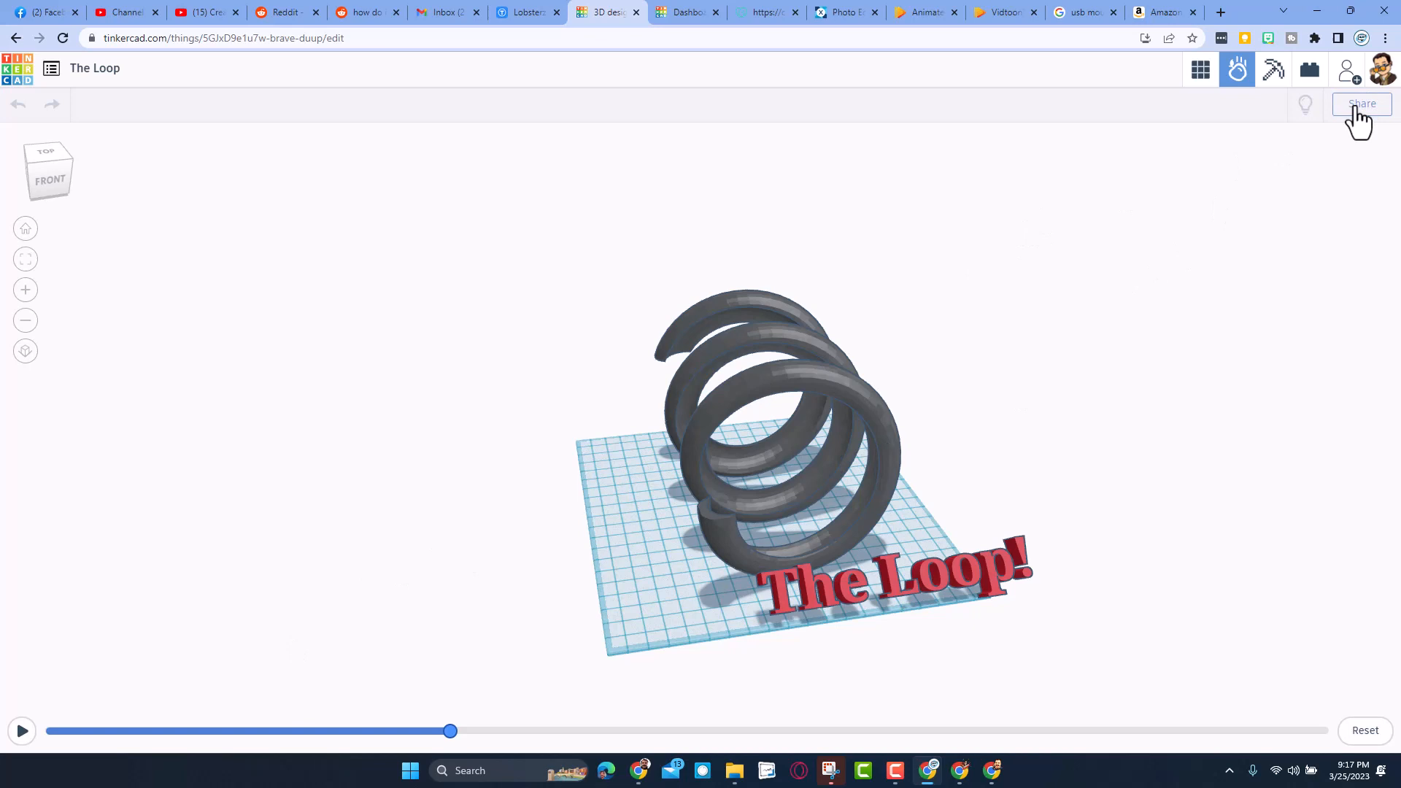
- Try a 9:16 portrait share shot framing the spiral, then close Share unsaved
{"action": "left_click", "coordinate": [1362, 104]}
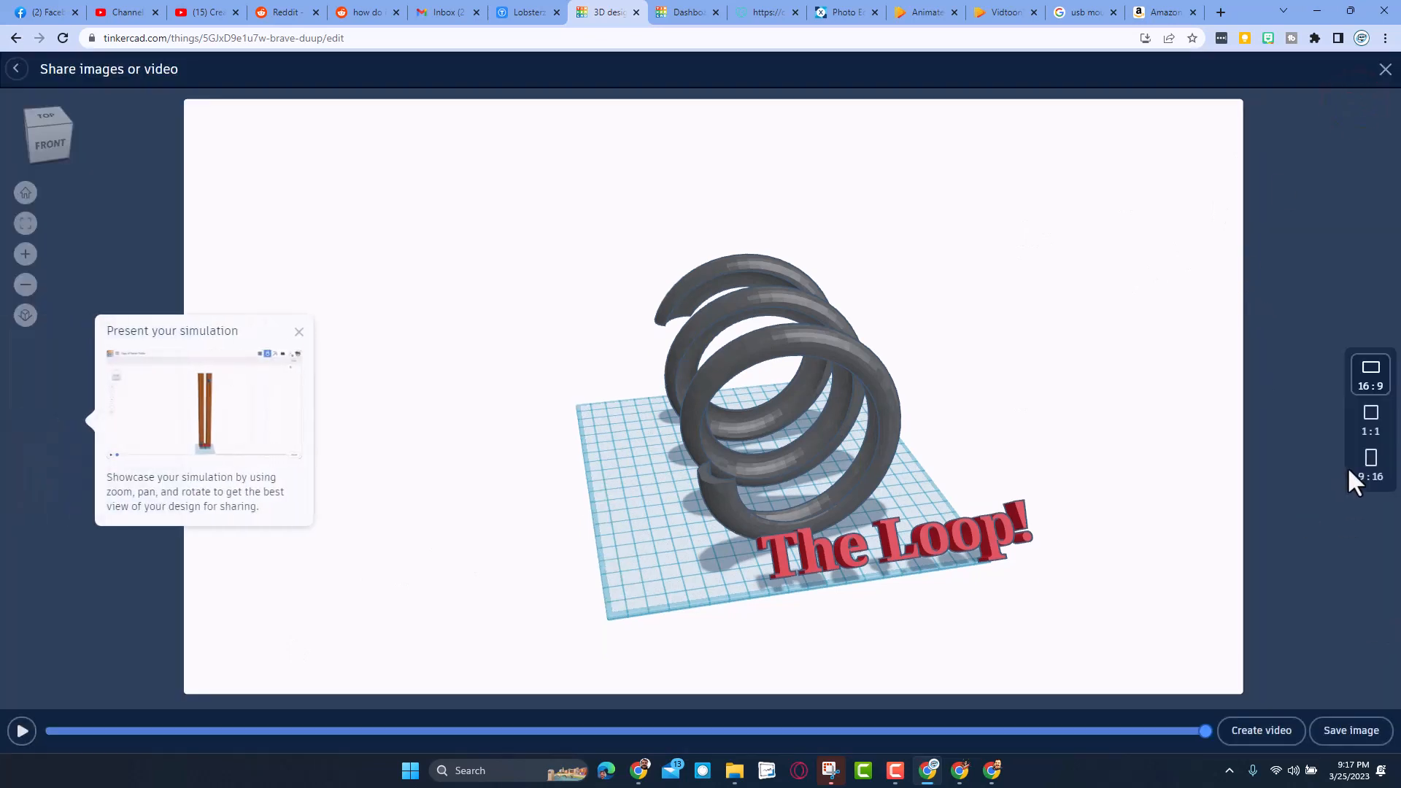
{"action": "left_click", "coordinate": [1369, 465]}
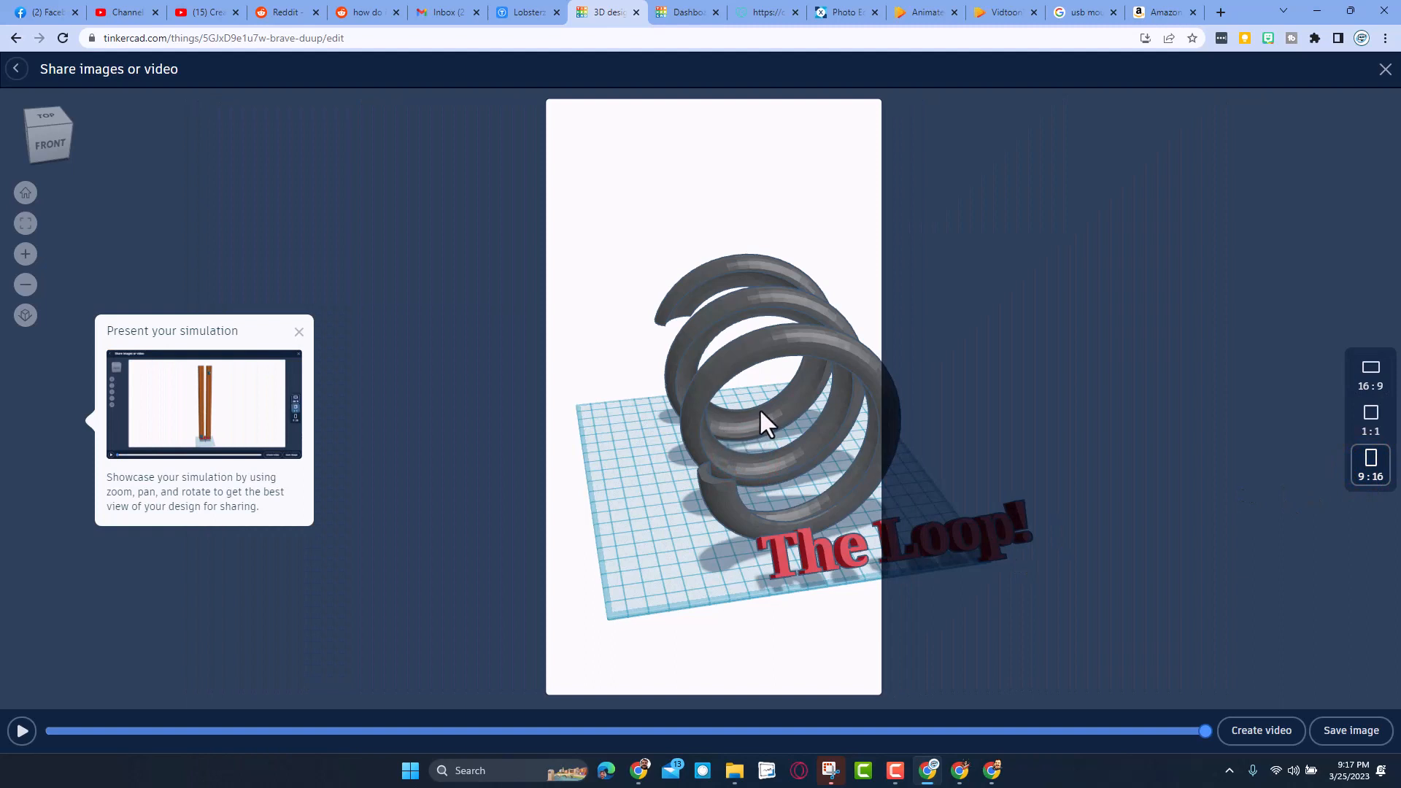
{"action": "left_click_drag", "start_coordinate": [764, 424], "coordinate": [675, 411]}
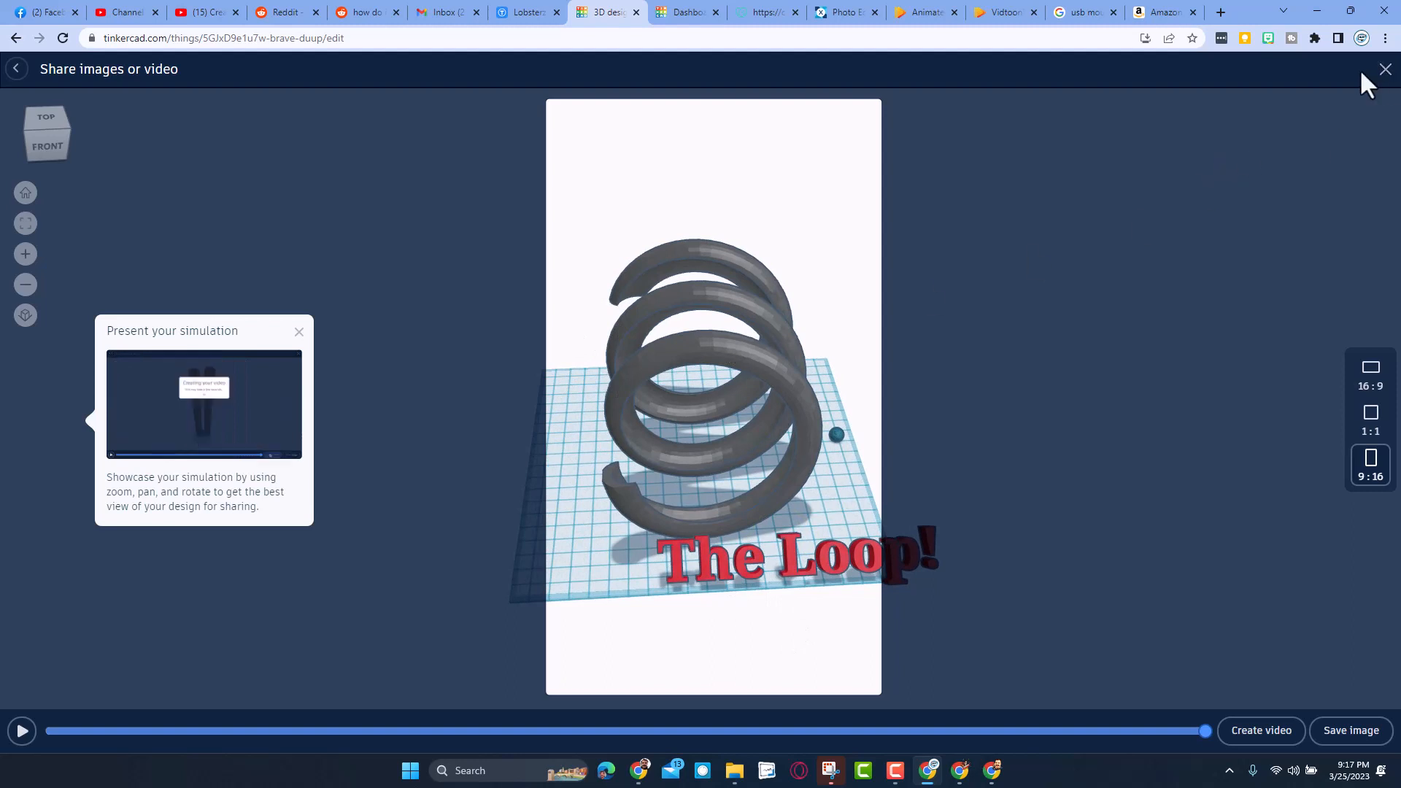
{"action": "left_click", "coordinate": [1385, 68]}
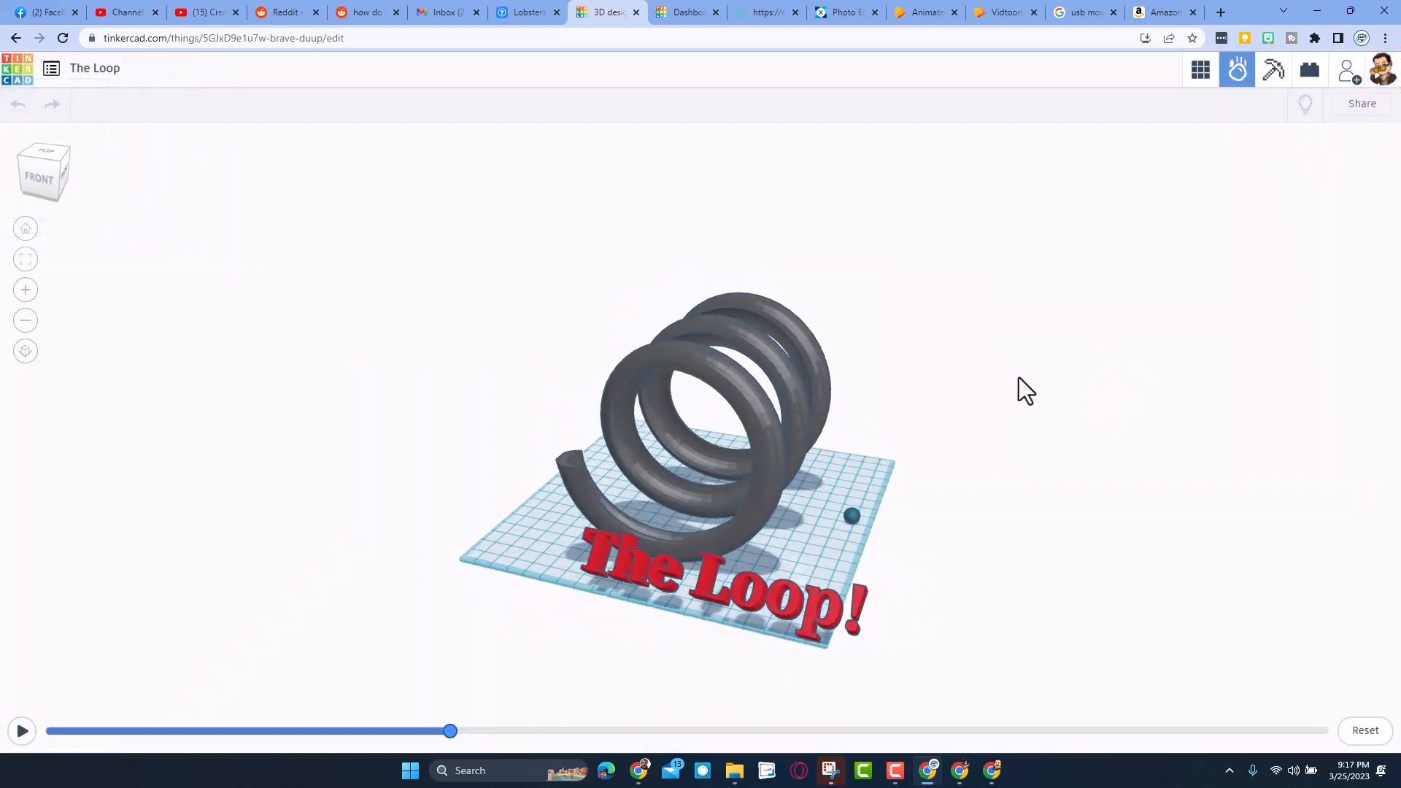
- Exit Sim Lab to the 3D editor and orbit around the loop model
{"action": "left_click_drag", "start_coordinate": [1023, 391], "coordinate": [996, 429]}
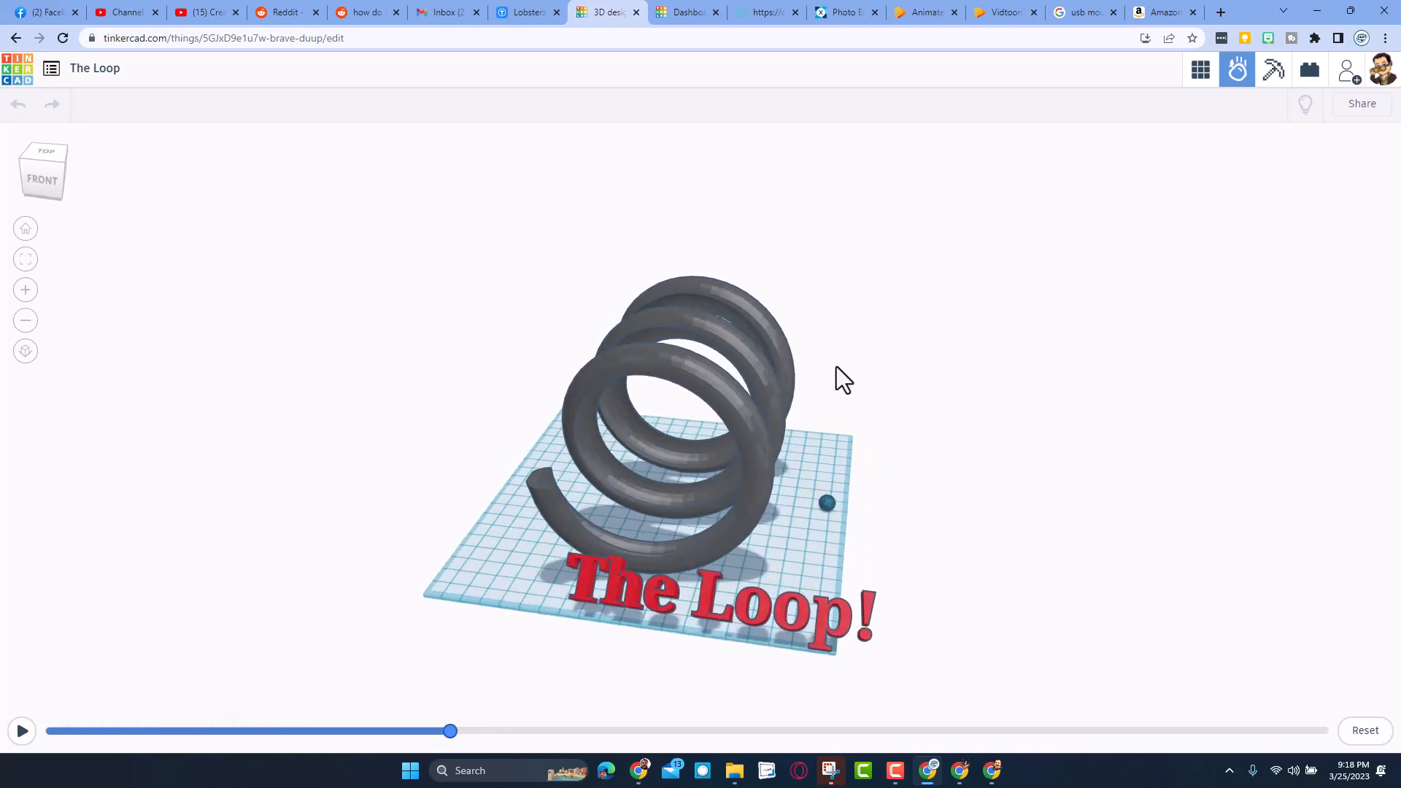
{"action": "left_click", "coordinate": [1199, 68]}
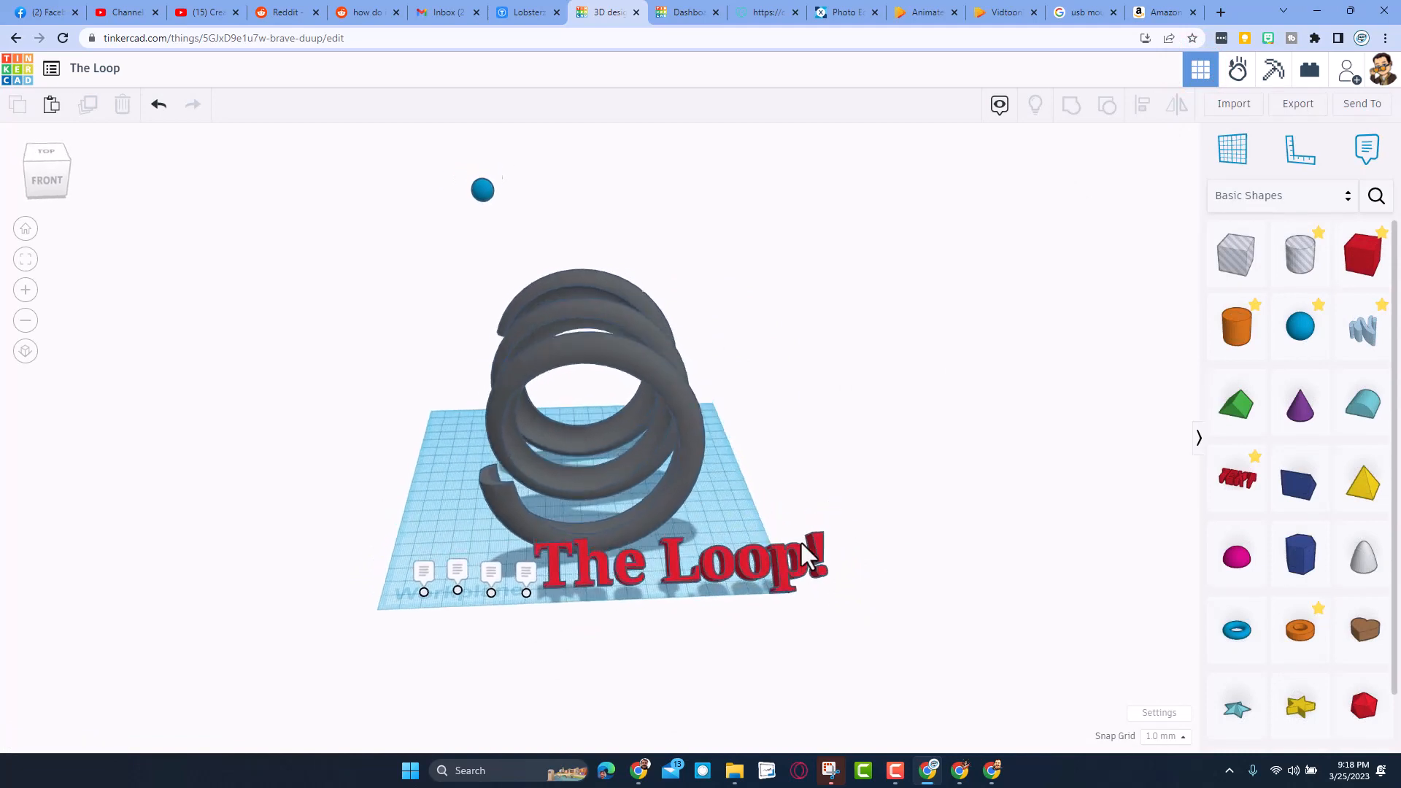
{"action": "left_click_drag", "start_coordinate": [804, 549], "coordinate": [716, 424]}
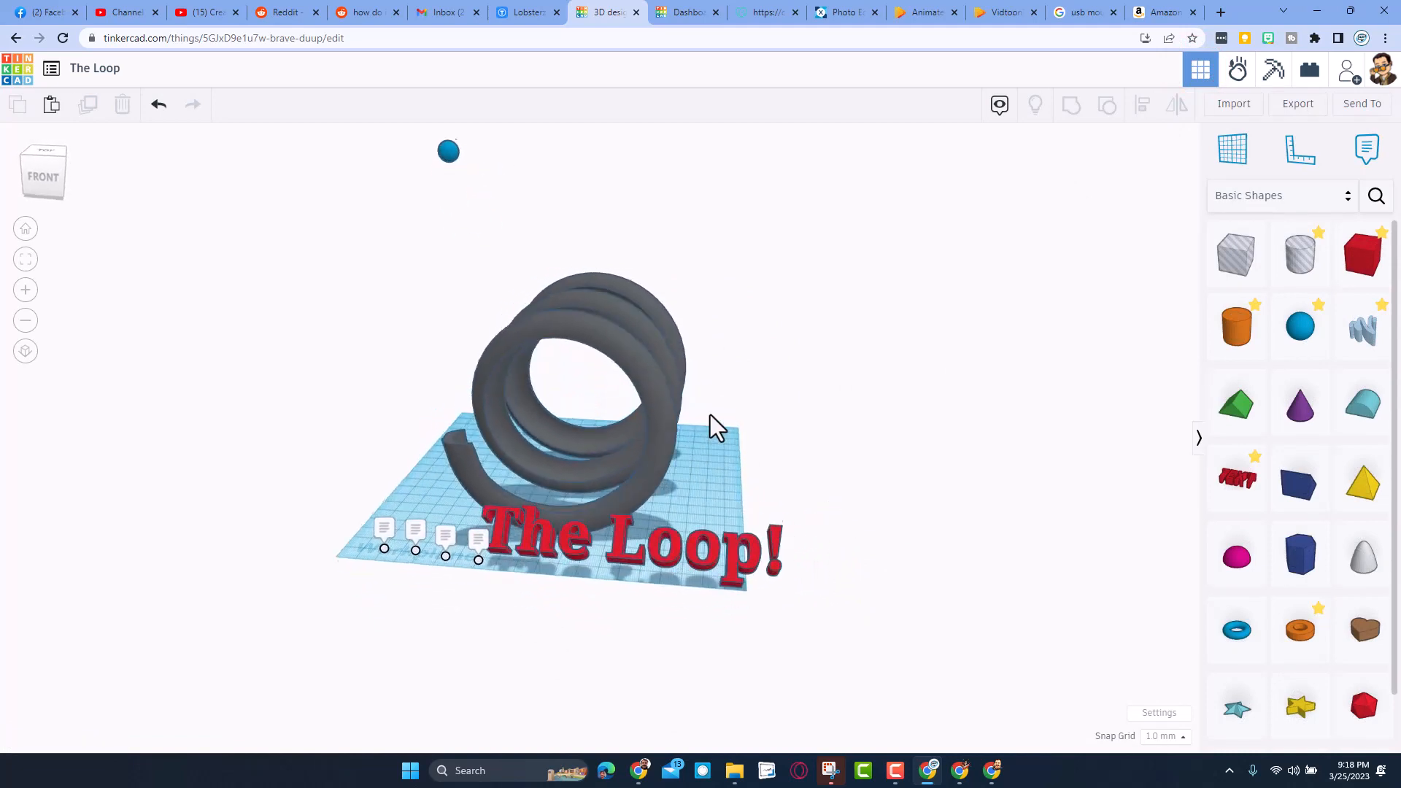
{"action": "left_click_drag", "start_coordinate": [715, 427], "coordinate": [549, 435]}
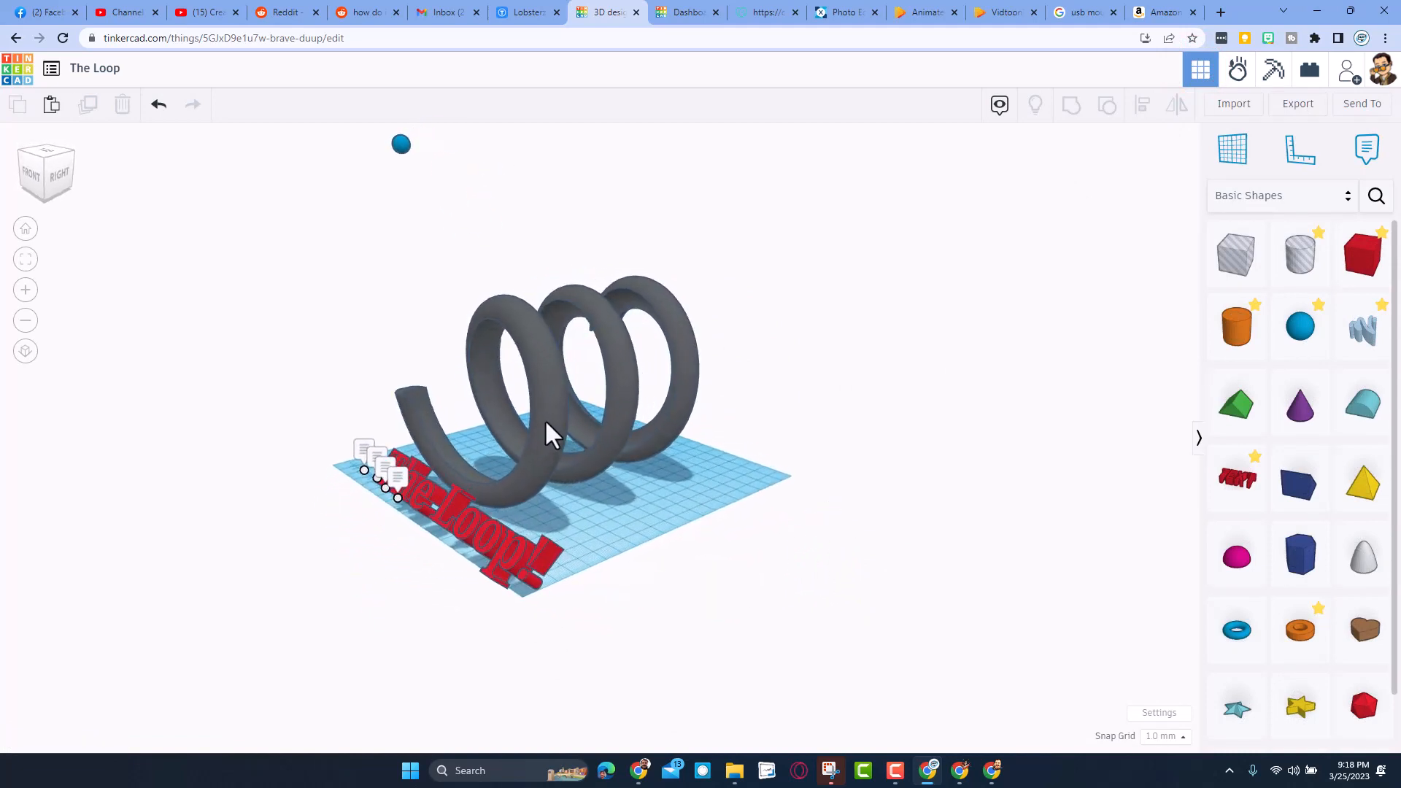
{"action": "left_click_drag", "start_coordinate": [549, 434], "coordinate": [751, 447]}
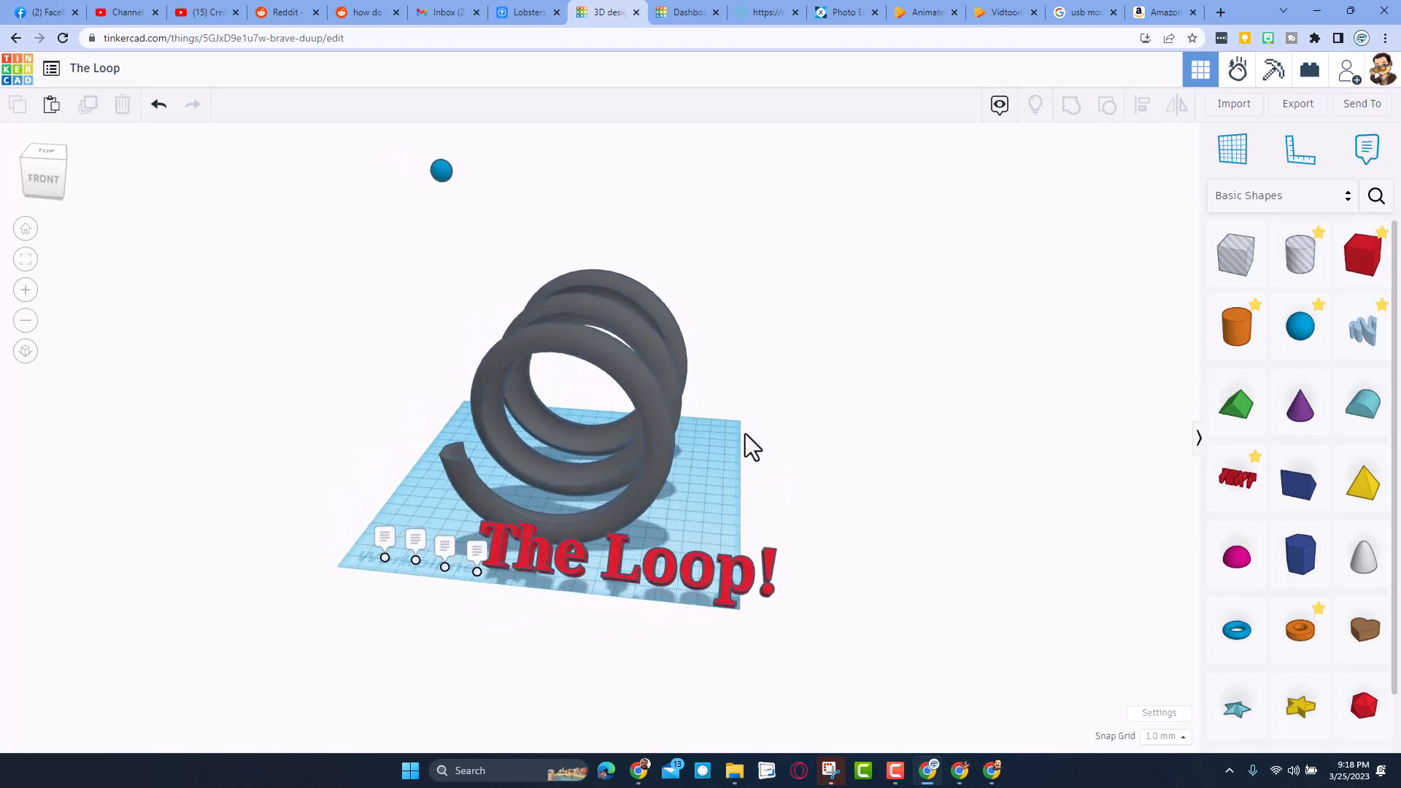
{"action": "left_click_drag", "start_coordinate": [751, 447], "coordinate": [872, 446]}
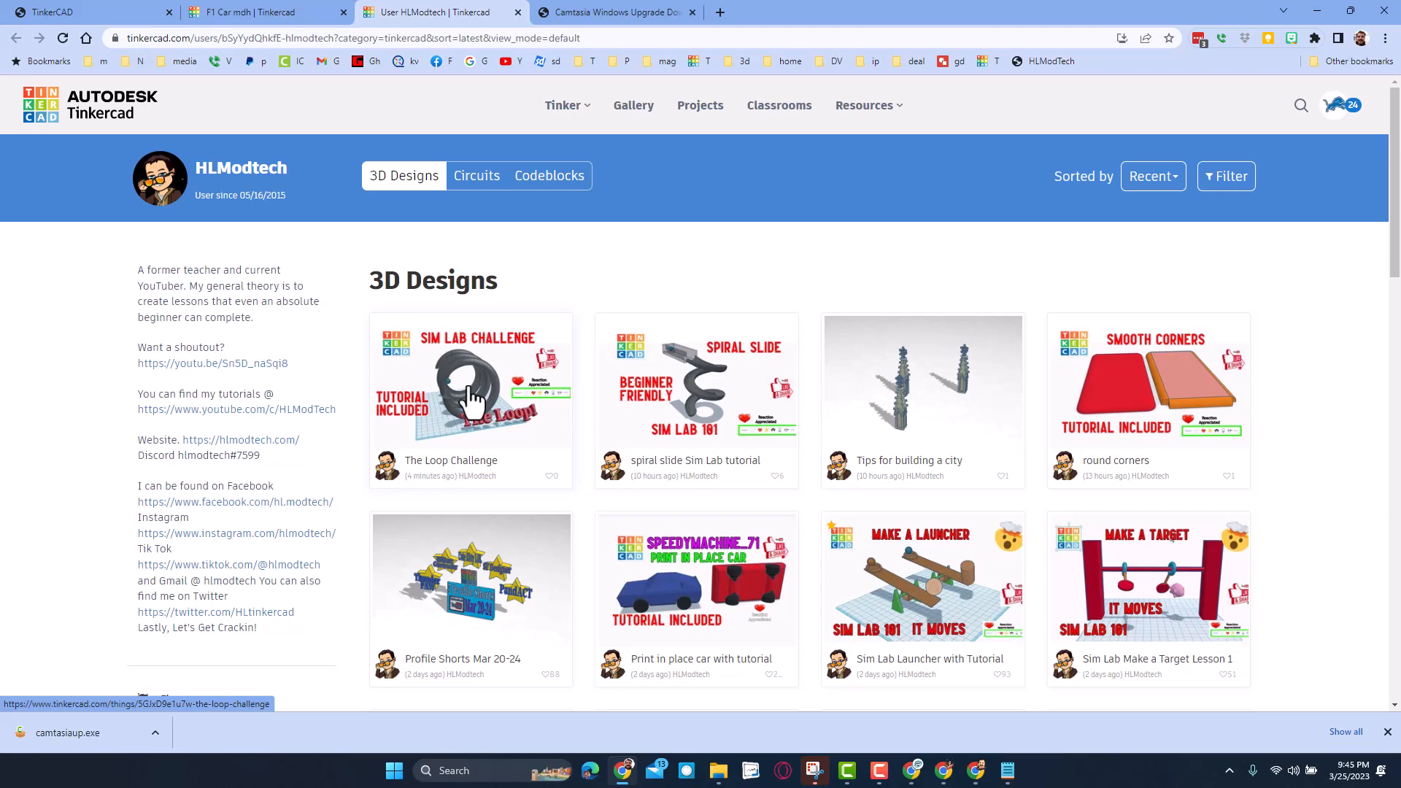
- Open The Loop Challenge thumbnail to view its public design page
{"action": "left_click", "coordinate": [470, 401]}
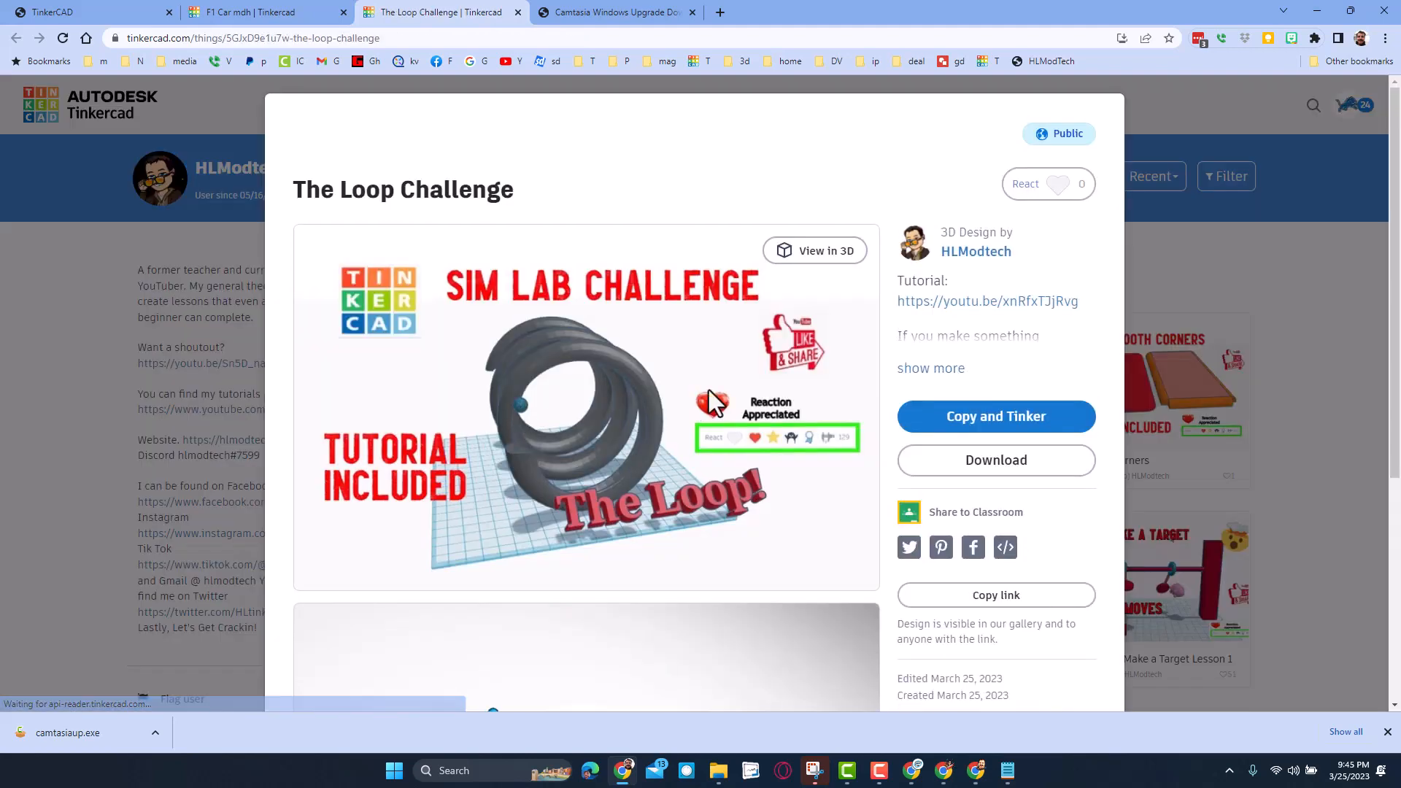
{"action": "mouse_move", "coordinate": [709, 320]}
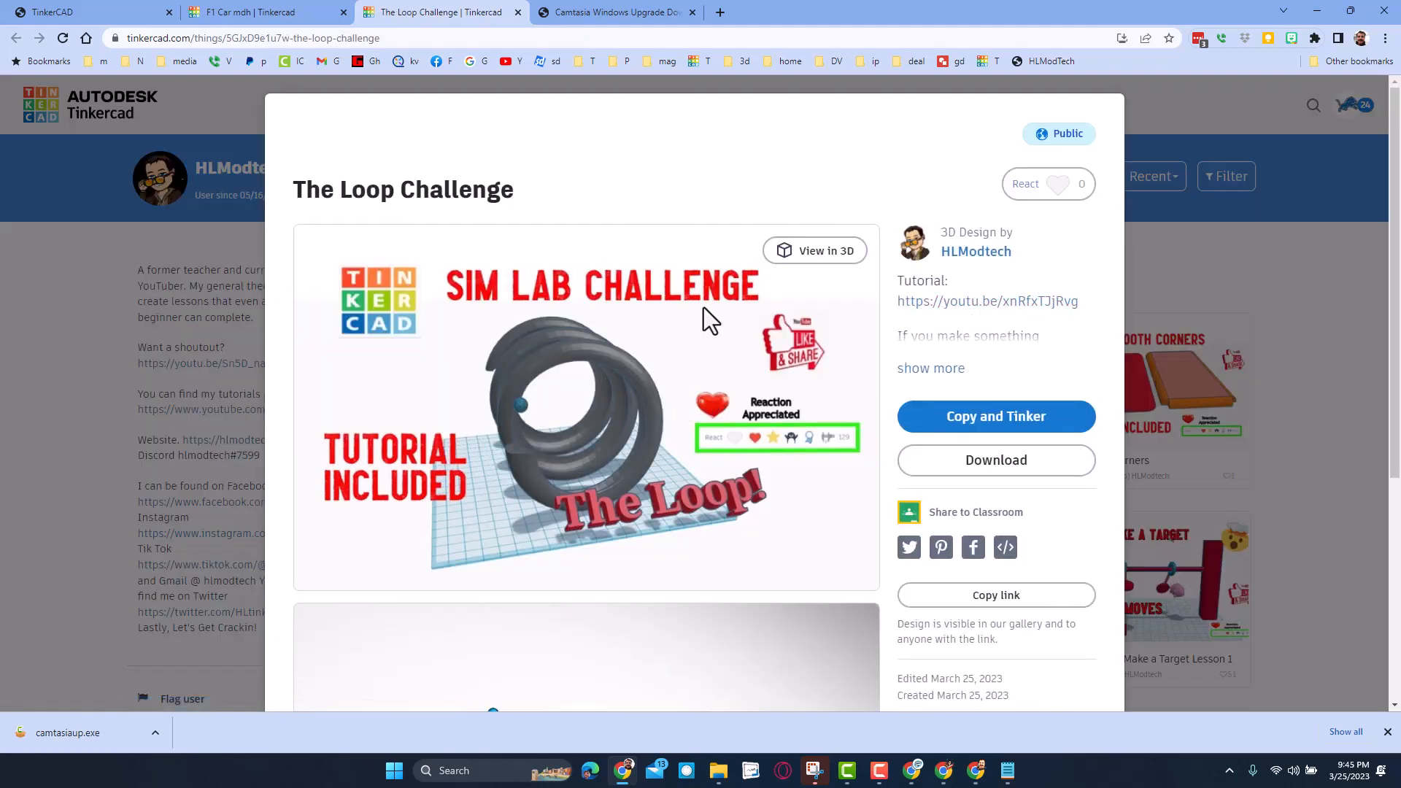
{"action": "mouse_move", "coordinate": [807, 178]}
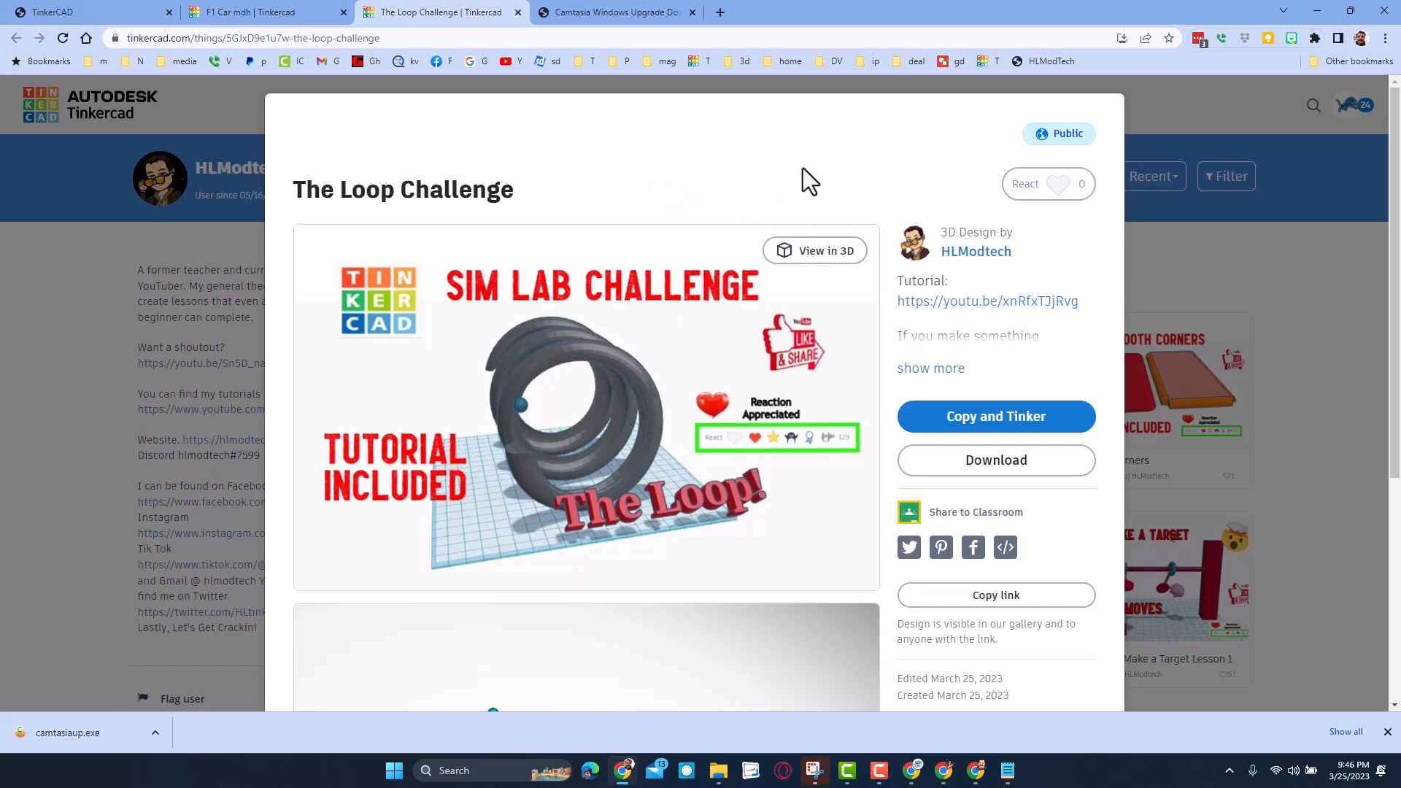
{"action": "mouse_move", "coordinate": [875, 192]}
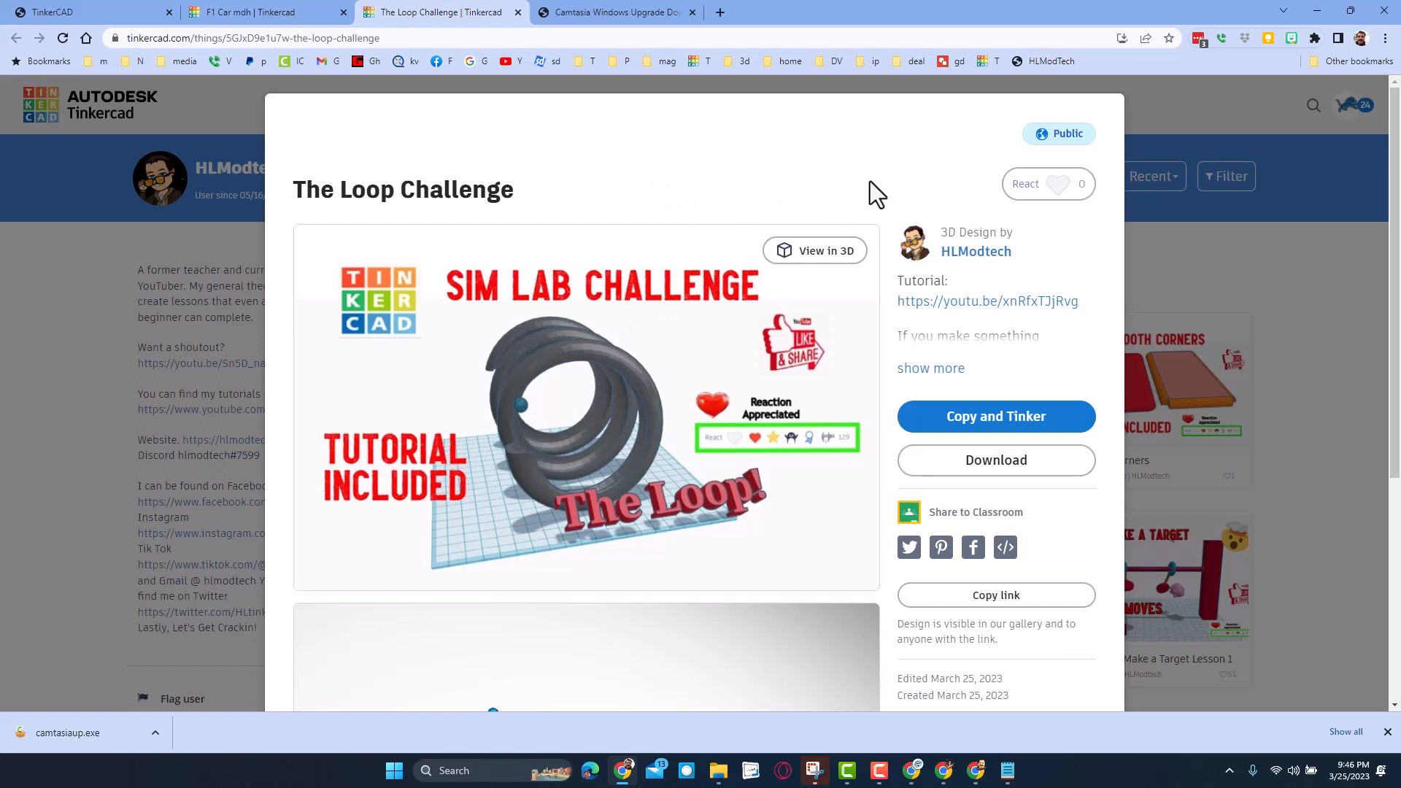
{"action": "mouse_move", "coordinate": [700, 169]}
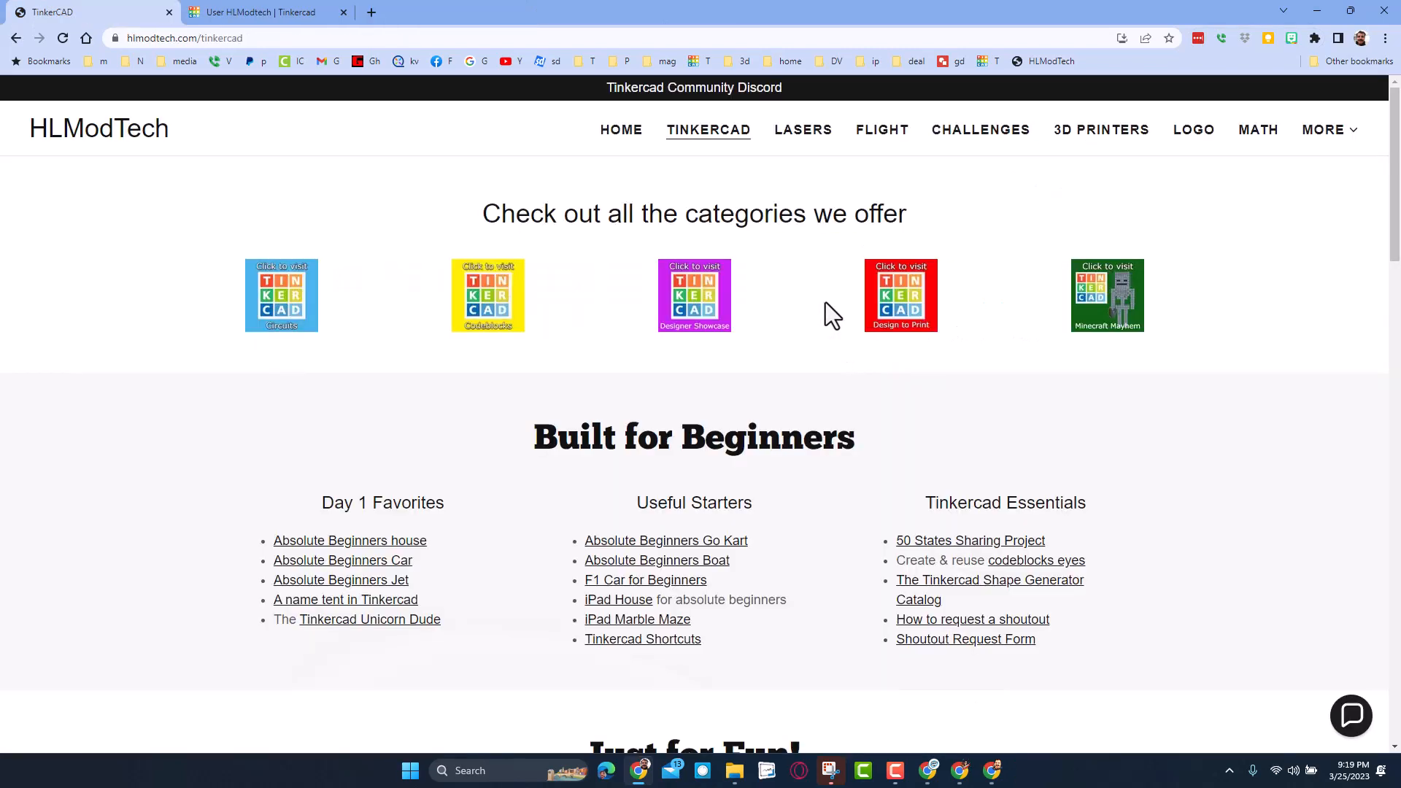
{"action": "mouse_move", "coordinate": [710, 187]}
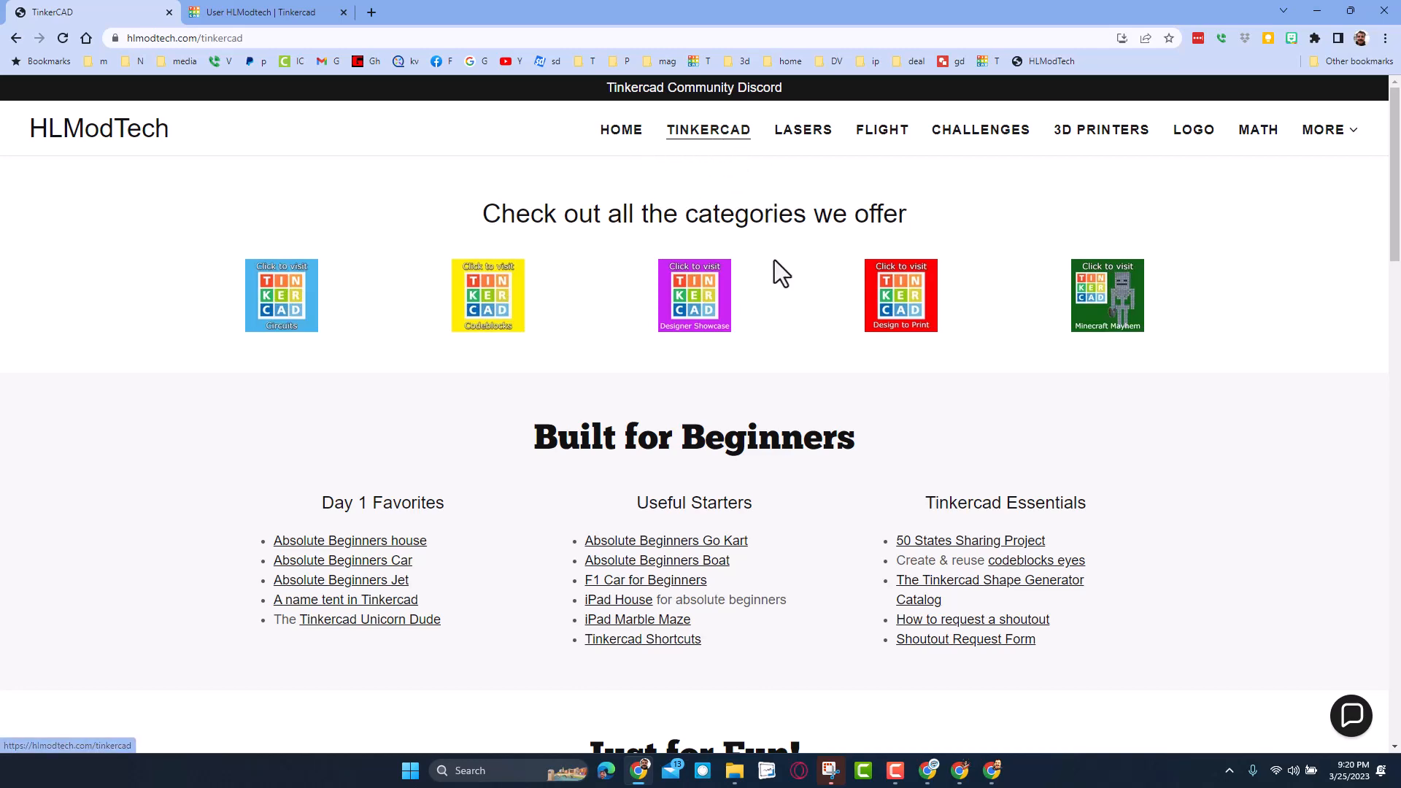
- Scroll to Reaction Satisfaction and follow the HLModtech link to the Tinkercad profile
{"action": "scroll", "scroll_direction": "down", "scroll_amount": 3}
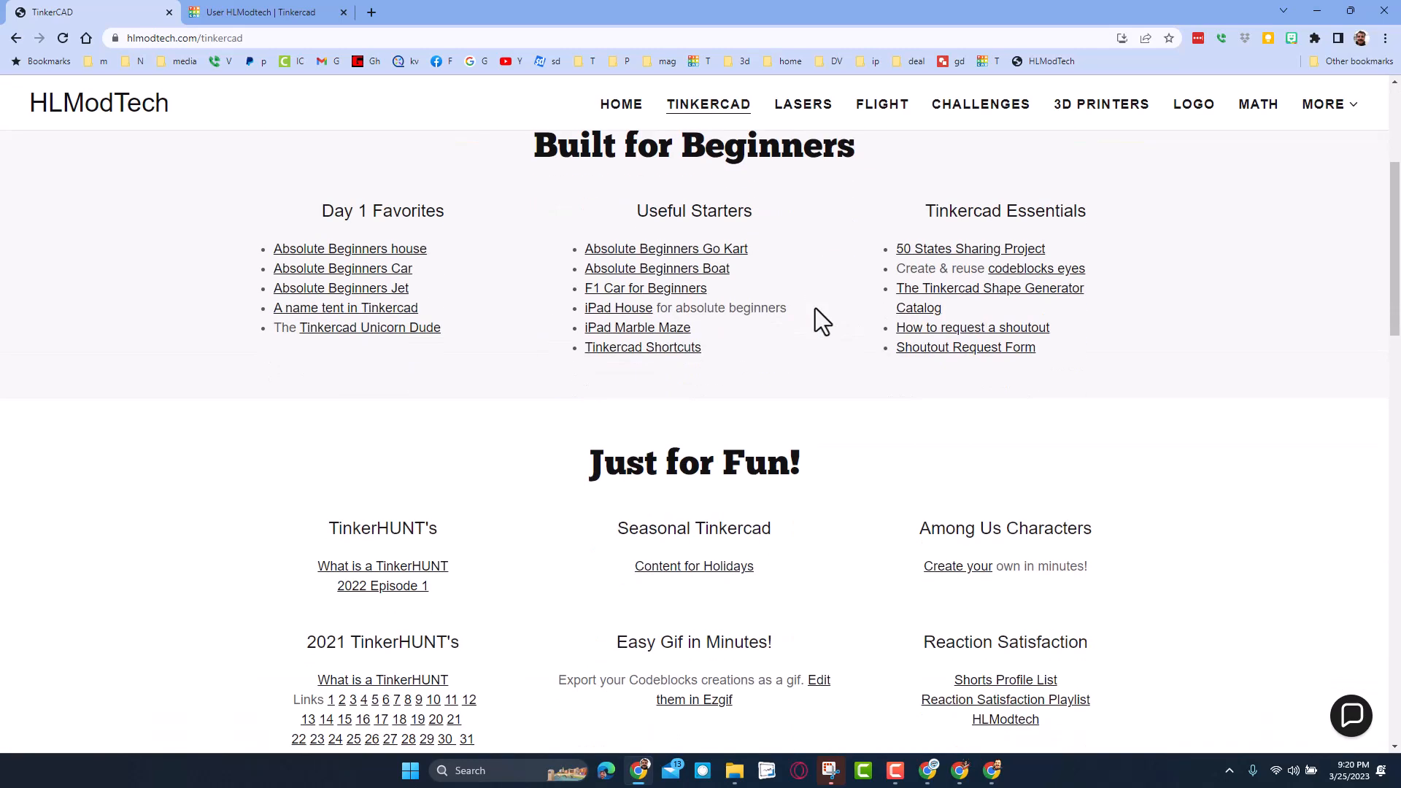
{"action": "scroll", "scroll_direction": "down", "scroll_amount": 3}
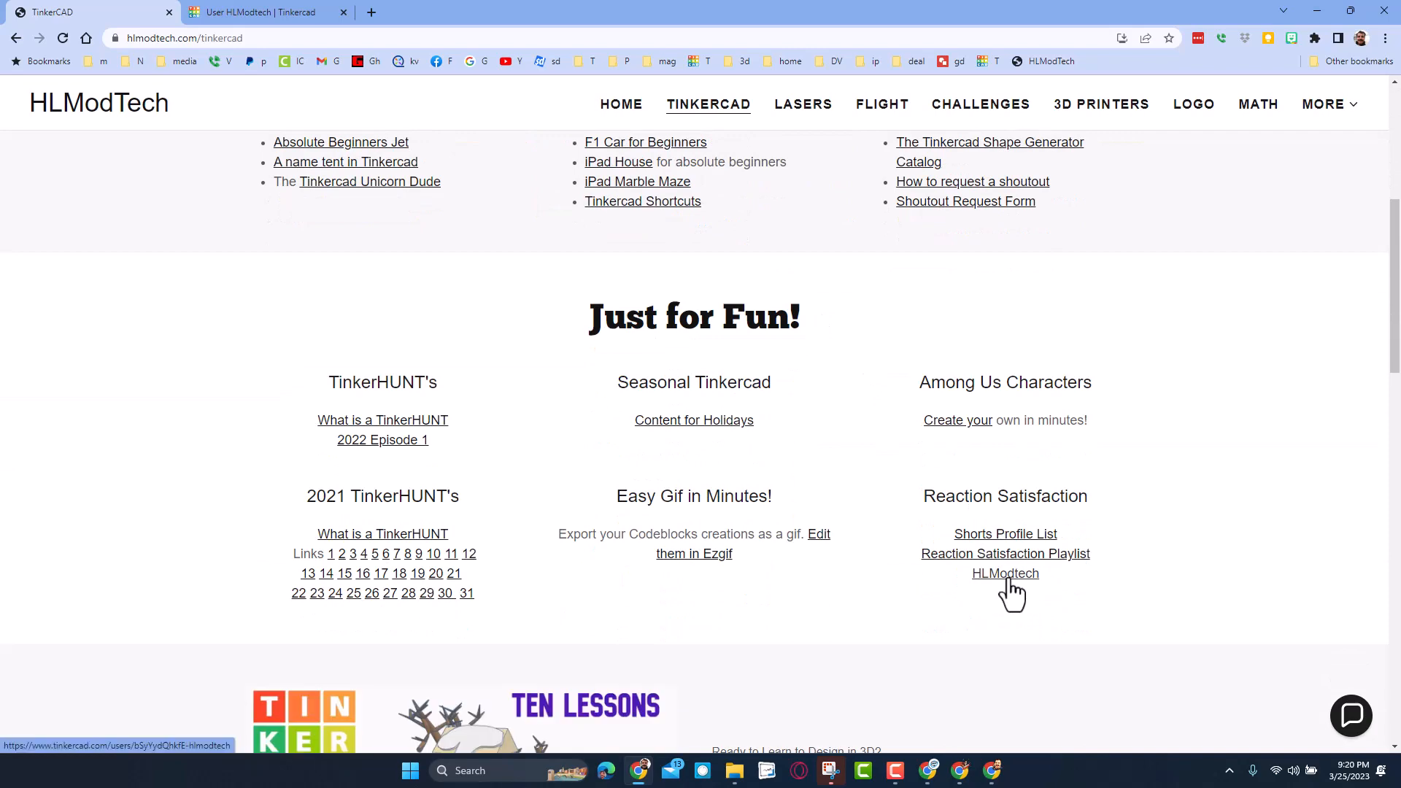
{"action": "left_click", "coordinate": [1005, 573]}
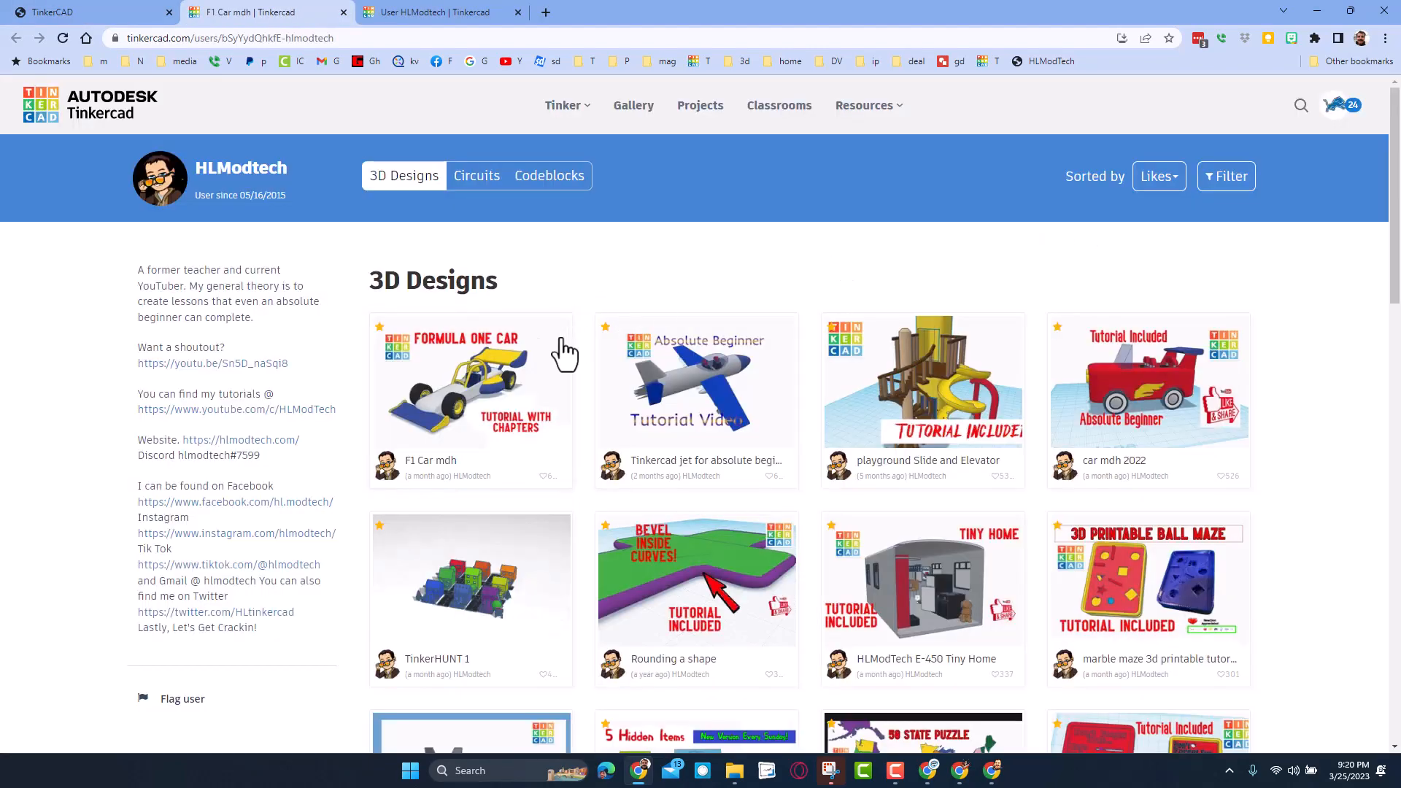
{"action": "mouse_move", "coordinate": [501, 402]}
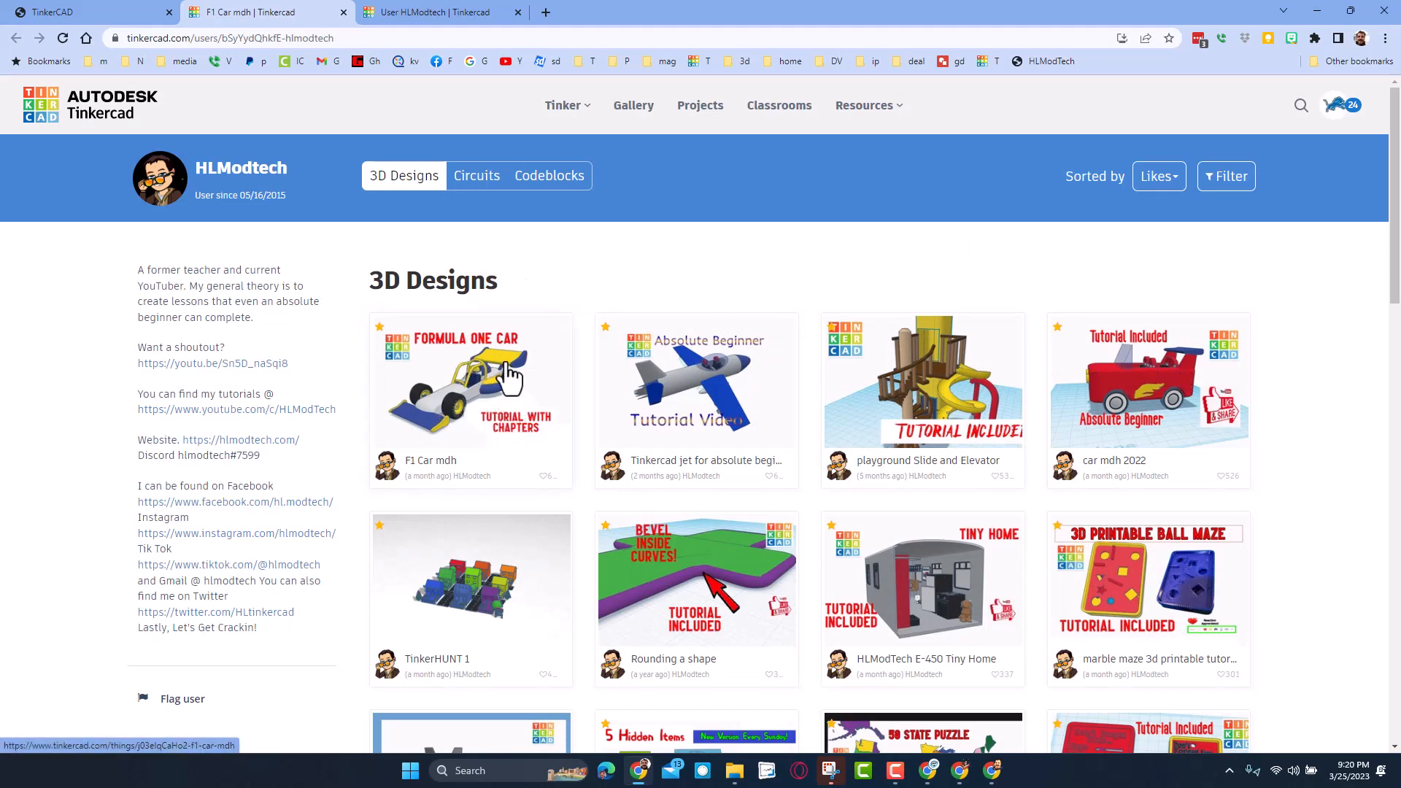
- View the F1 Car mdh page, then sort HLModtech's designs by Recent instead of Likes
{"action": "left_click", "coordinate": [471, 378]}
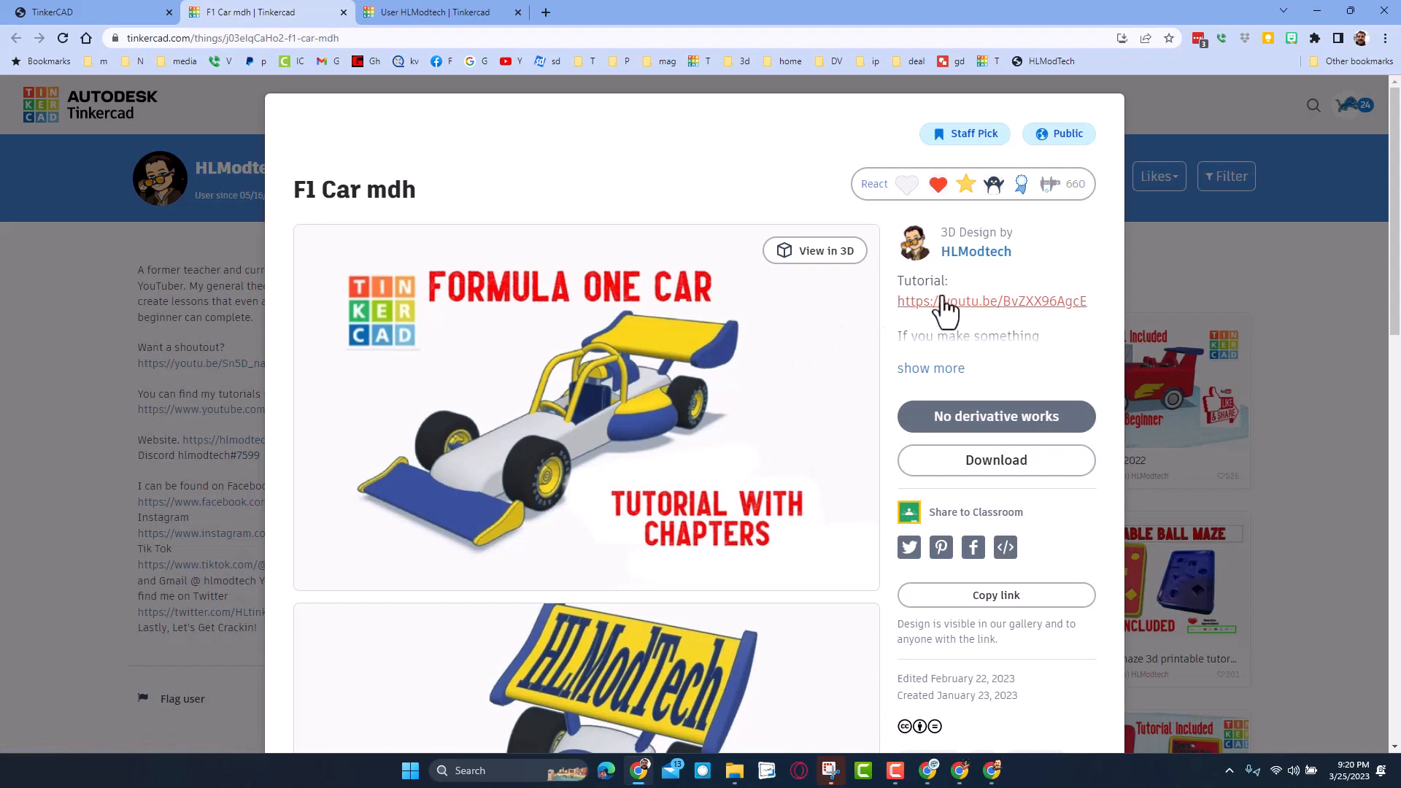
{"action": "mouse_move", "coordinate": [1175, 268]}
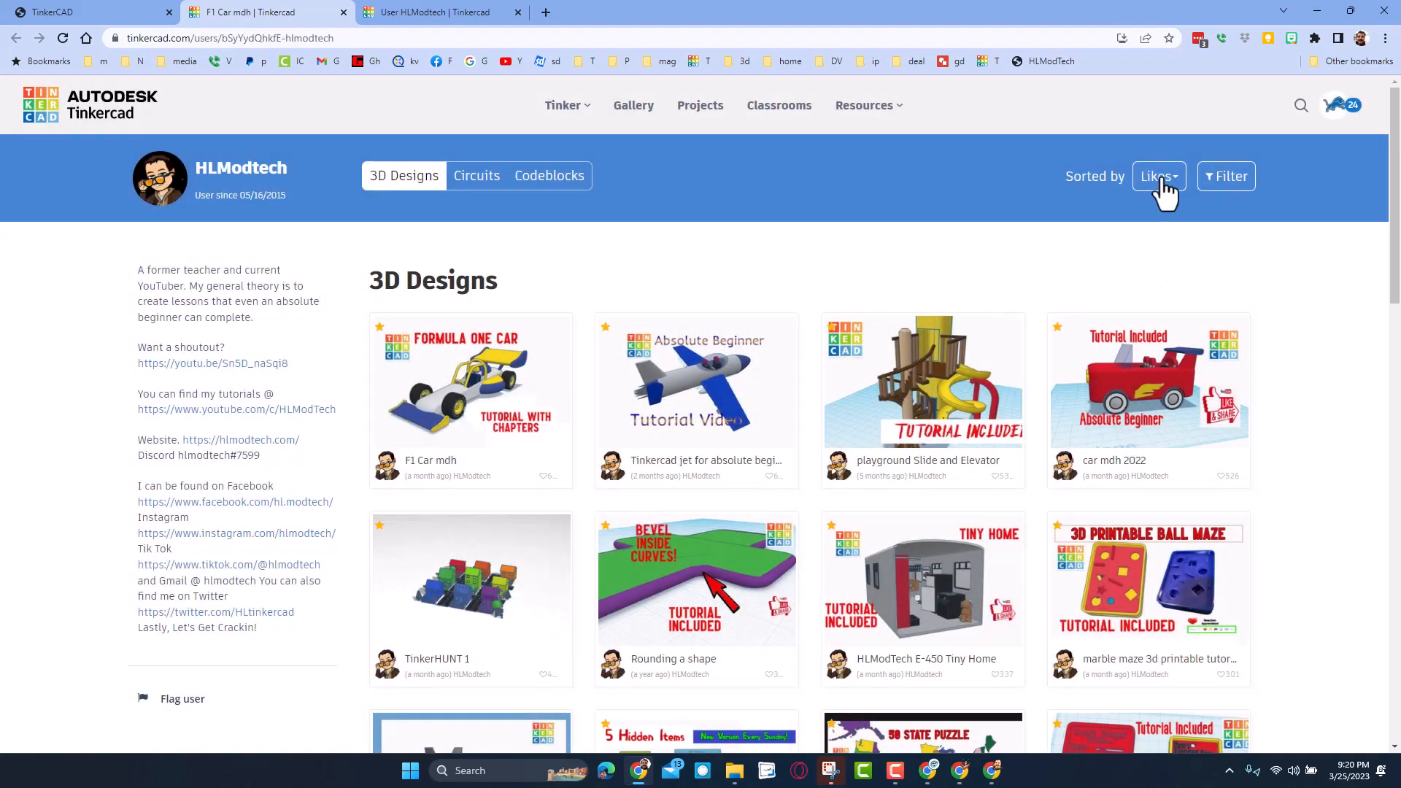
{"action": "left_click", "coordinate": [1158, 176]}
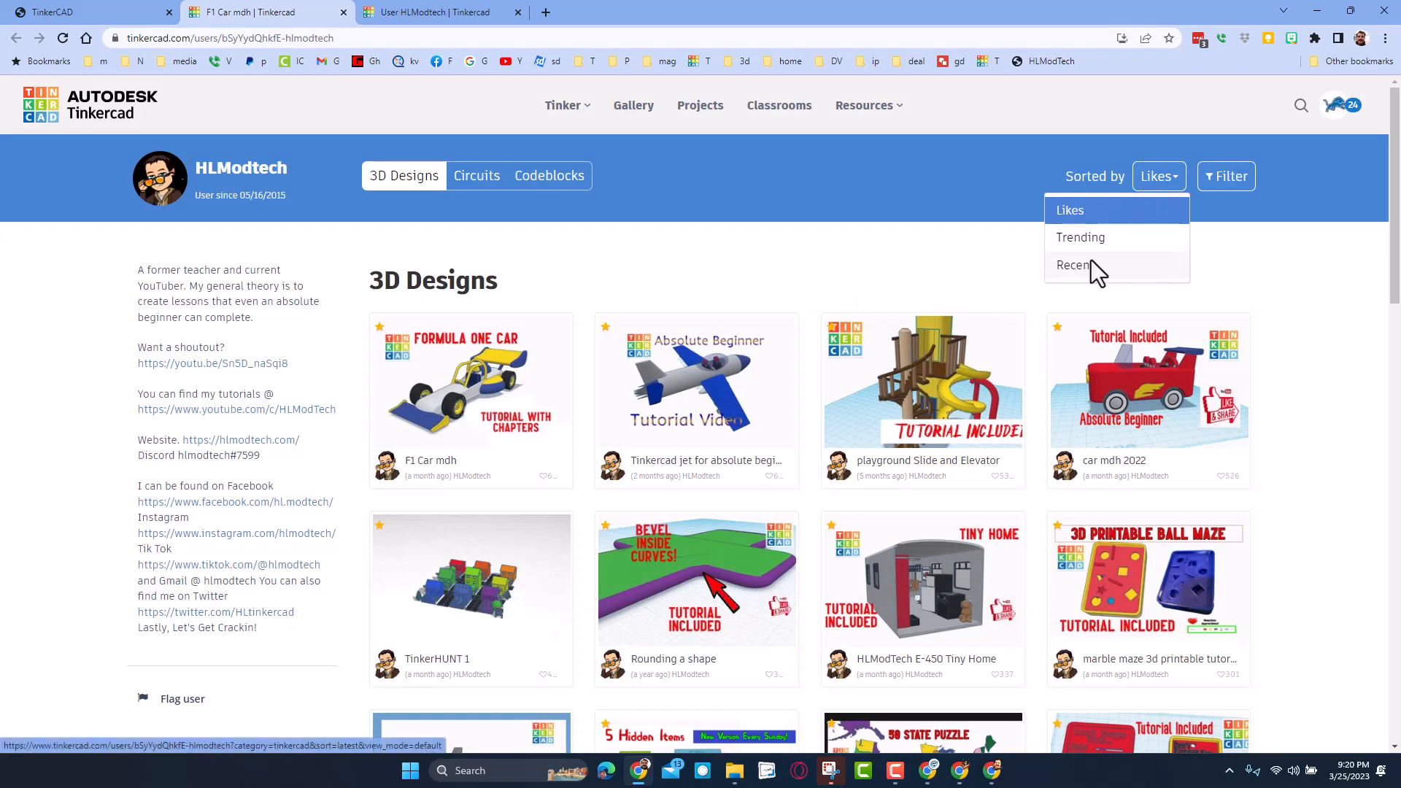
{"action": "left_click", "coordinate": [1073, 265]}
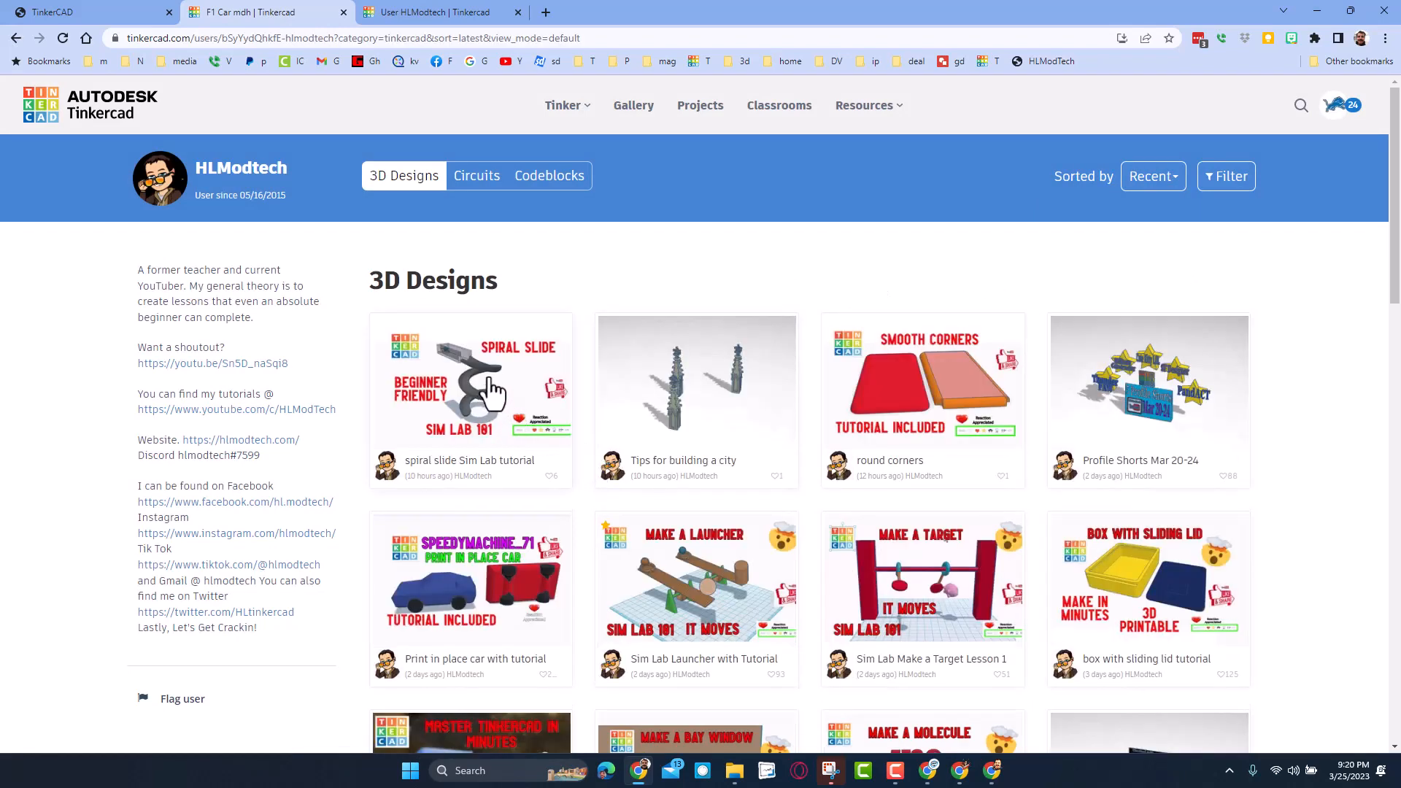
{"action": "mouse_move", "coordinate": [669, 583]}
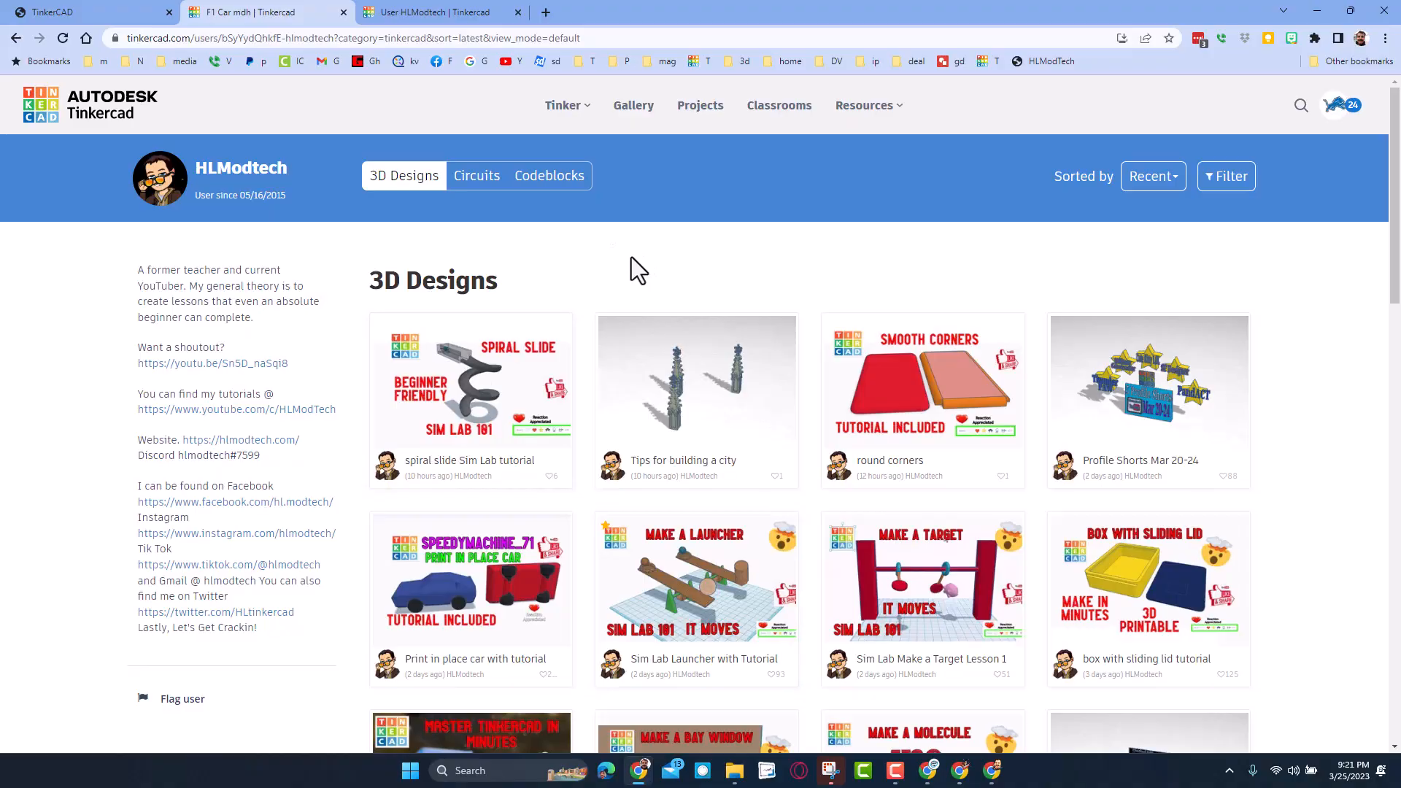
{"action": "left_click", "coordinate": [470, 377]}
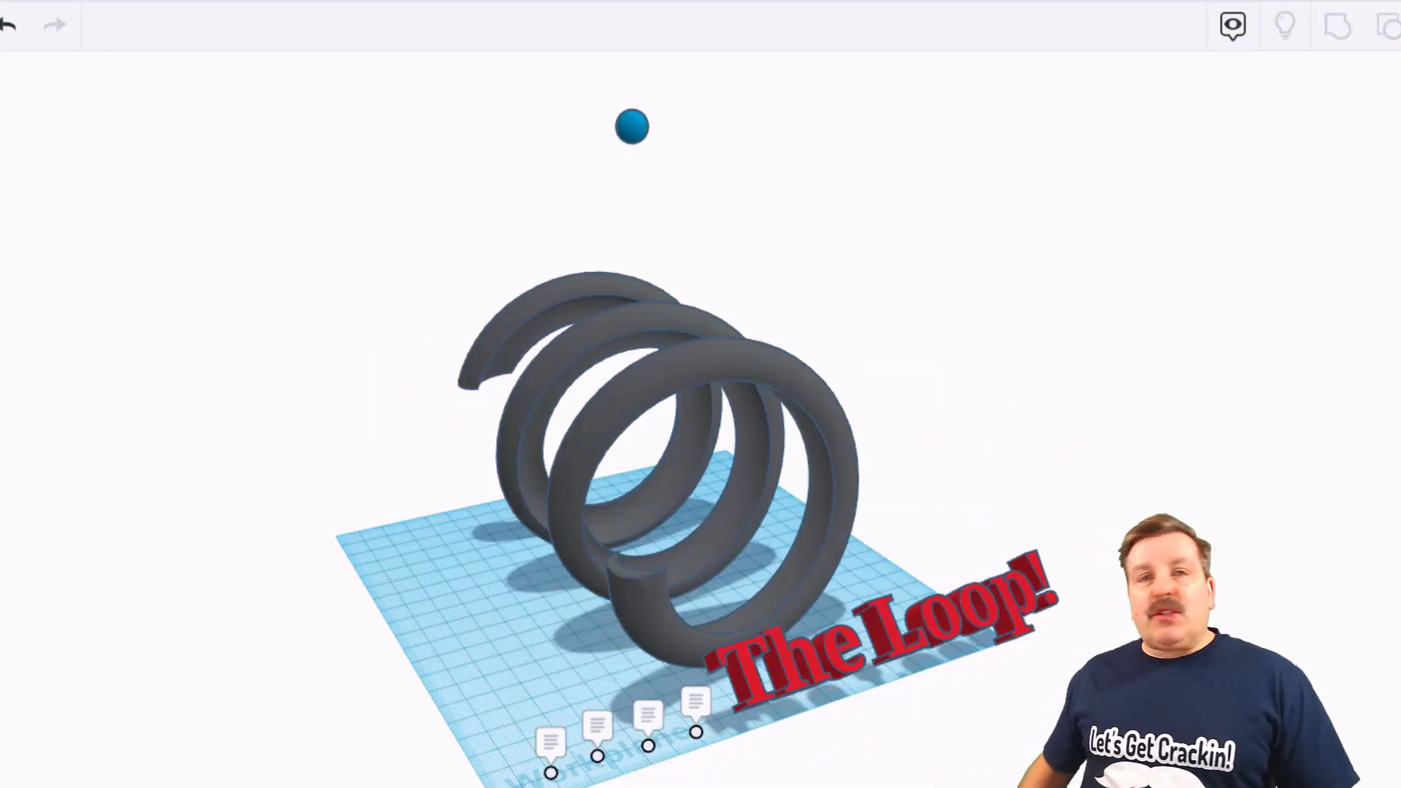